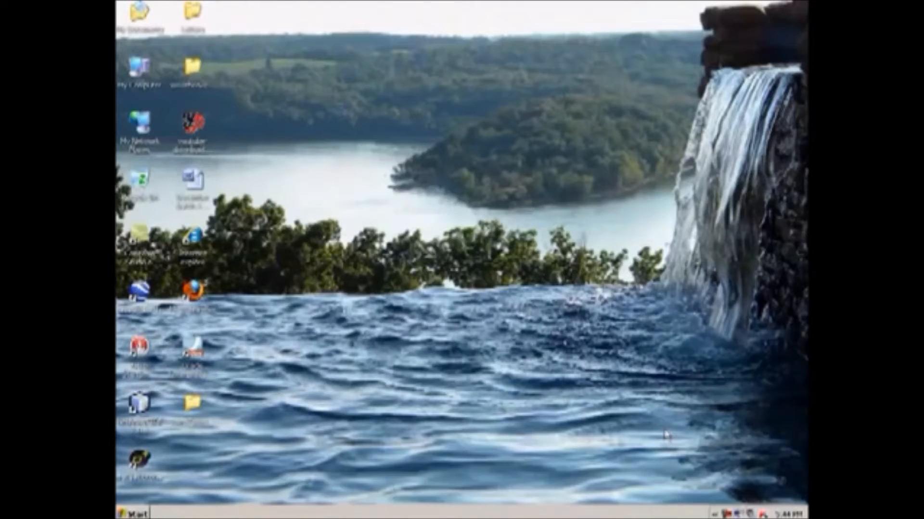
{"action": "mouse_move", "coordinate": [661, 429]}
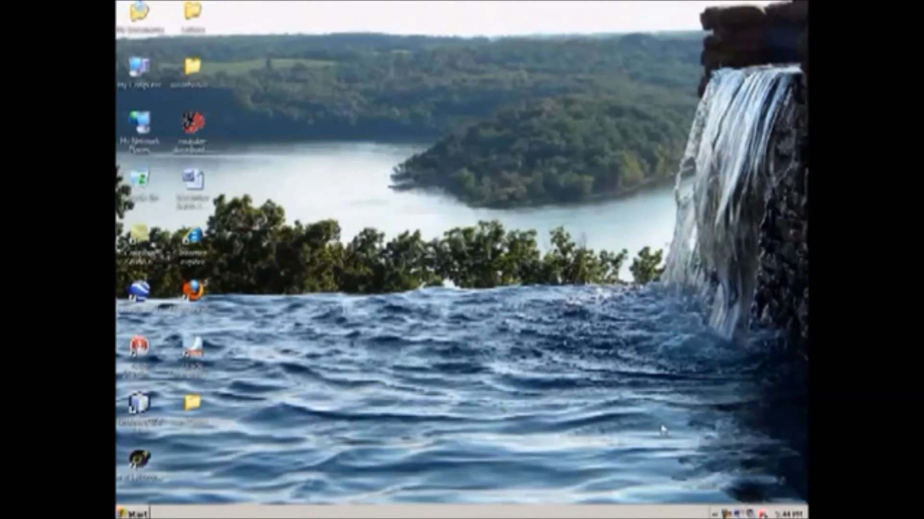
{"action": "mouse_move", "coordinate": [274, 472]}
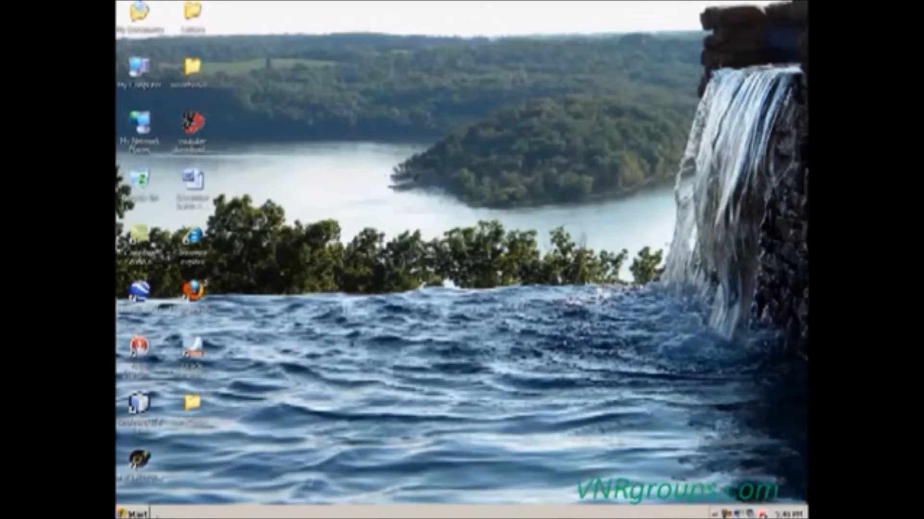
Step: Bring up the Windows Start menu's programs list to reach Oracle Enterprise Pack for Eclipse
{"action": "left_click", "coordinate": [131, 512]}
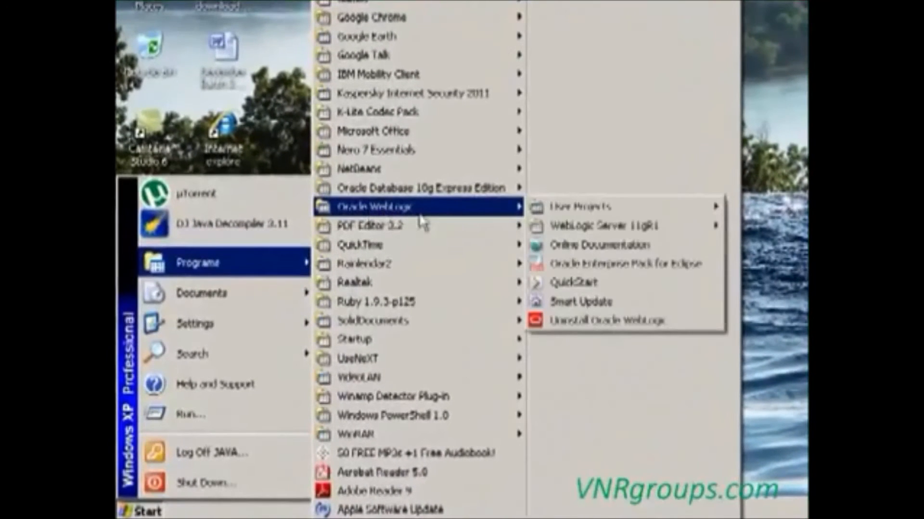
{"action": "mouse_move", "coordinate": [622, 264]}
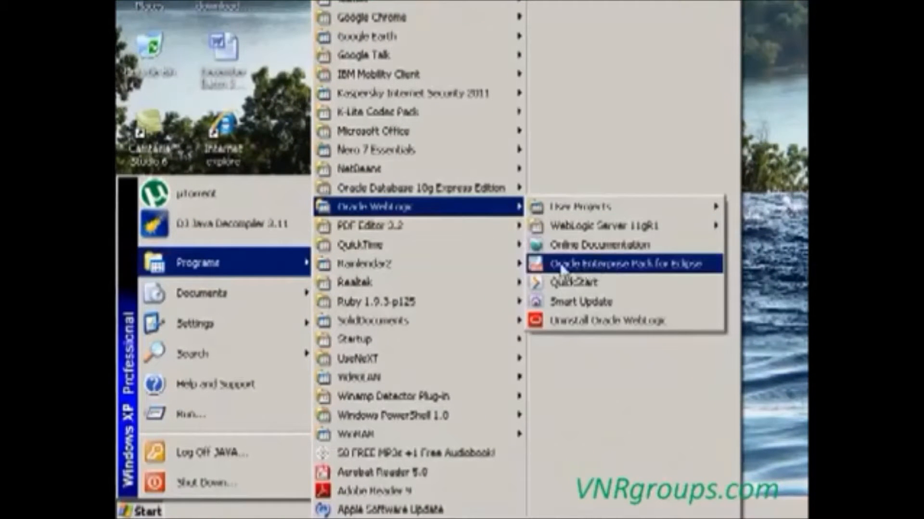
{"action": "mouse_move", "coordinate": [710, 277]}
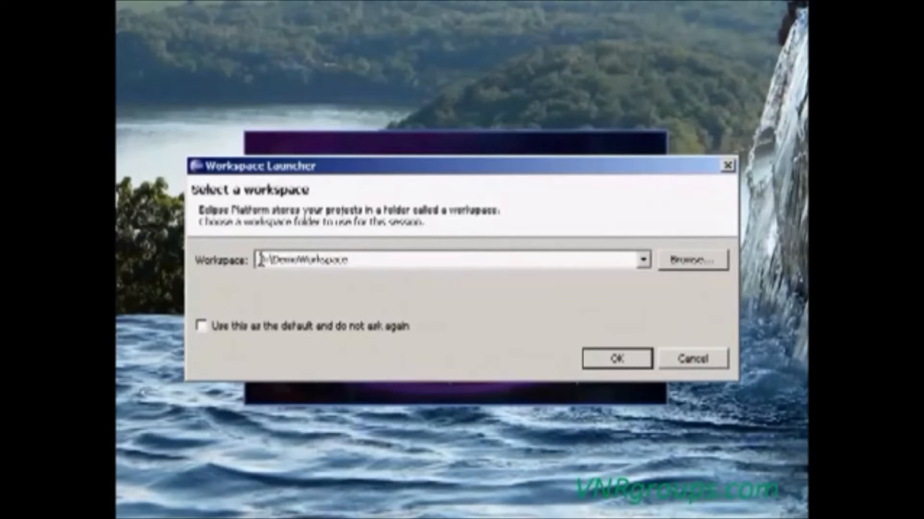
Step: Keep D:\DemoWorkspace as the workspace and confirm the Workspace Launcher
{"action": "double_click", "coordinate": [306, 261]}
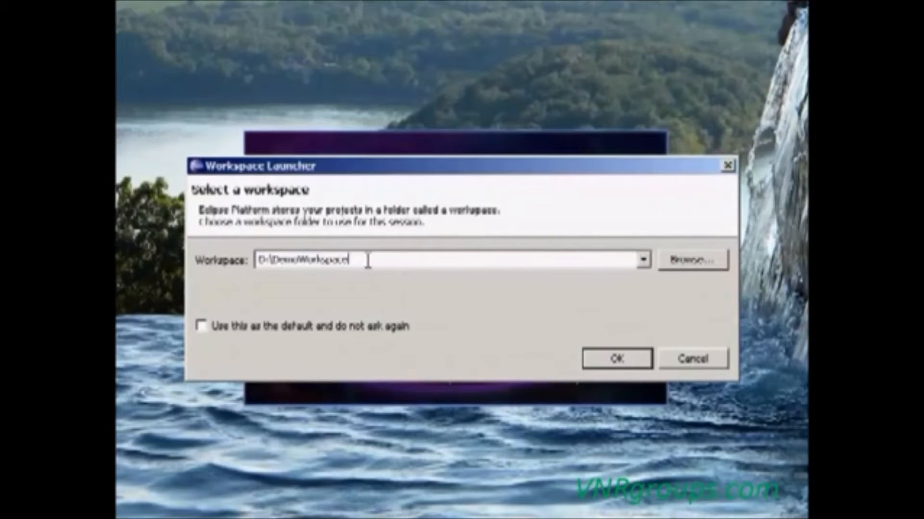
{"action": "triple_click", "coordinate": [306, 260]}
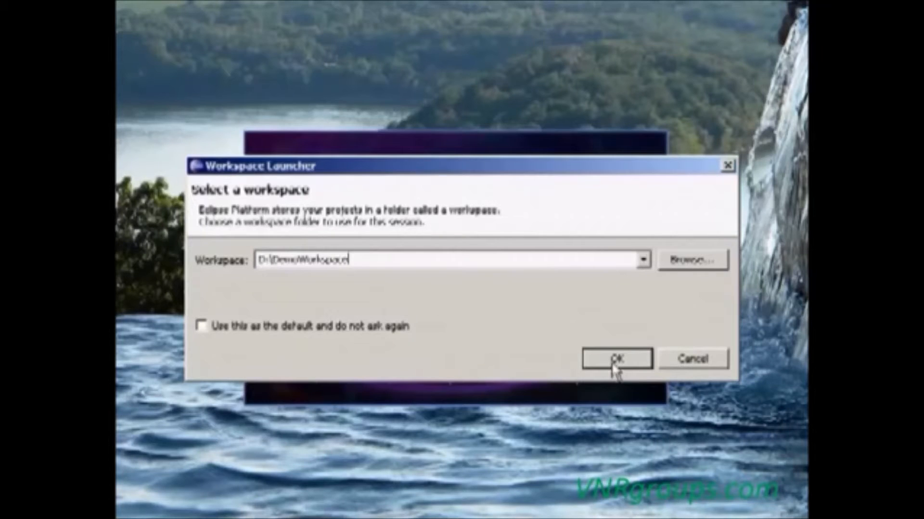
{"action": "left_click", "coordinate": [615, 358]}
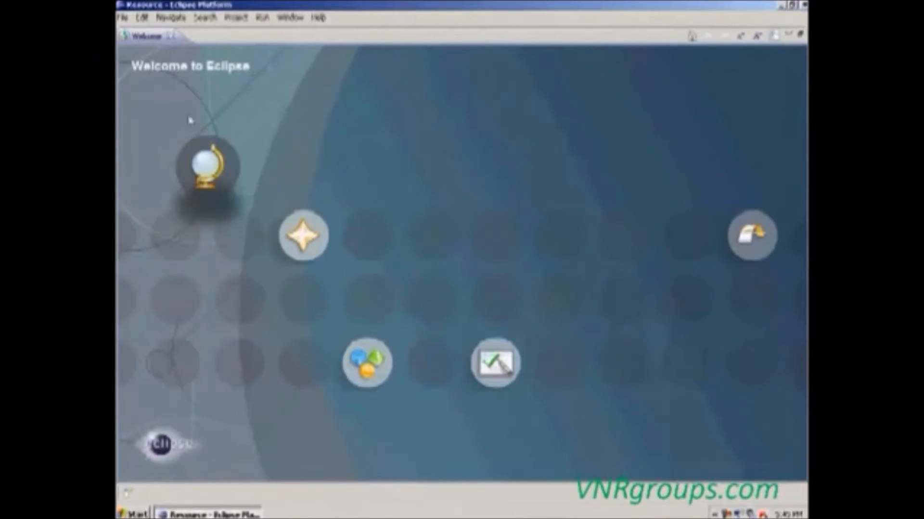
{"action": "mouse_move", "coordinate": [338, 422]}
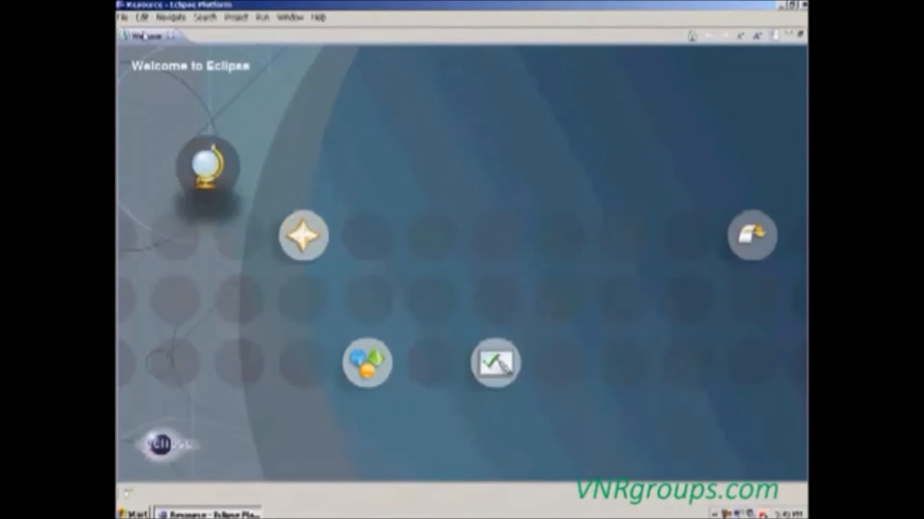
{"action": "mouse_move", "coordinate": [207, 162]}
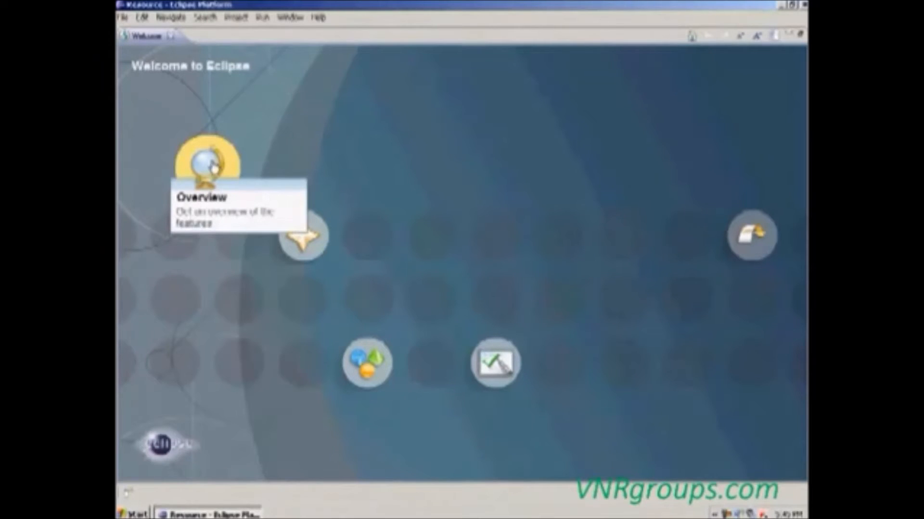
{"action": "mouse_move", "coordinate": [197, 138]}
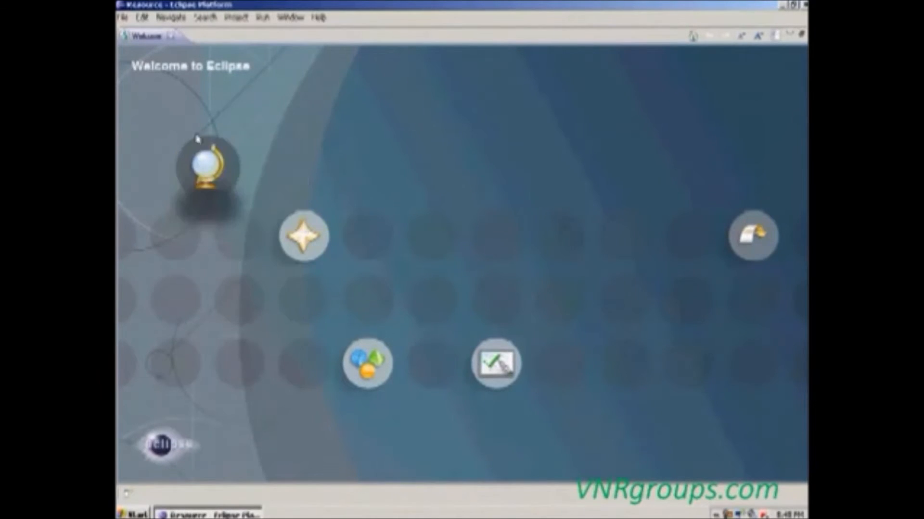
{"action": "mouse_move", "coordinate": [290, 117]}
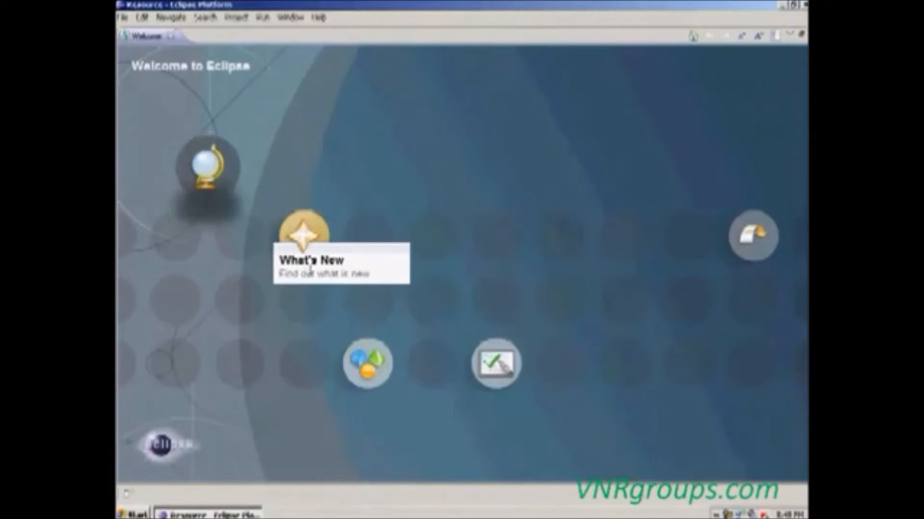
{"action": "mouse_move", "coordinate": [400, 420]}
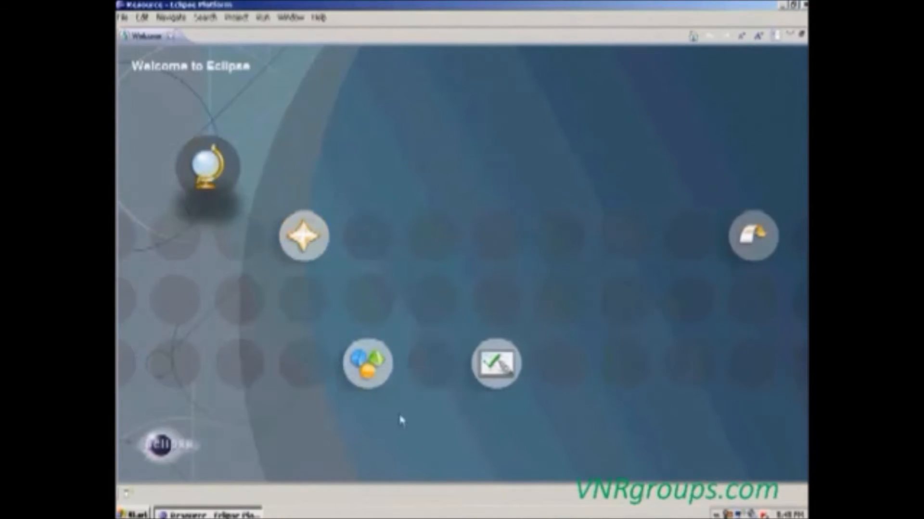
{"action": "mouse_move", "coordinate": [752, 236]}
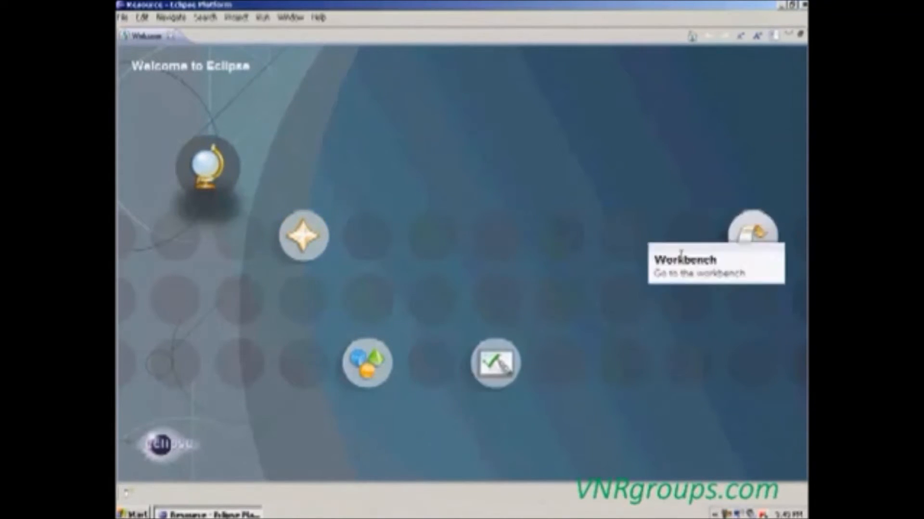
{"action": "mouse_move", "coordinate": [206, 165]}
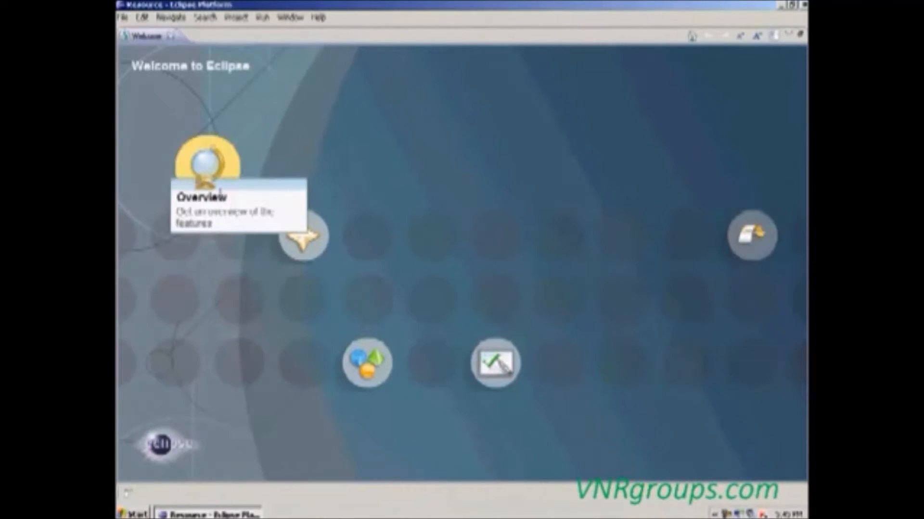
{"action": "mouse_move", "coordinate": [366, 358]}
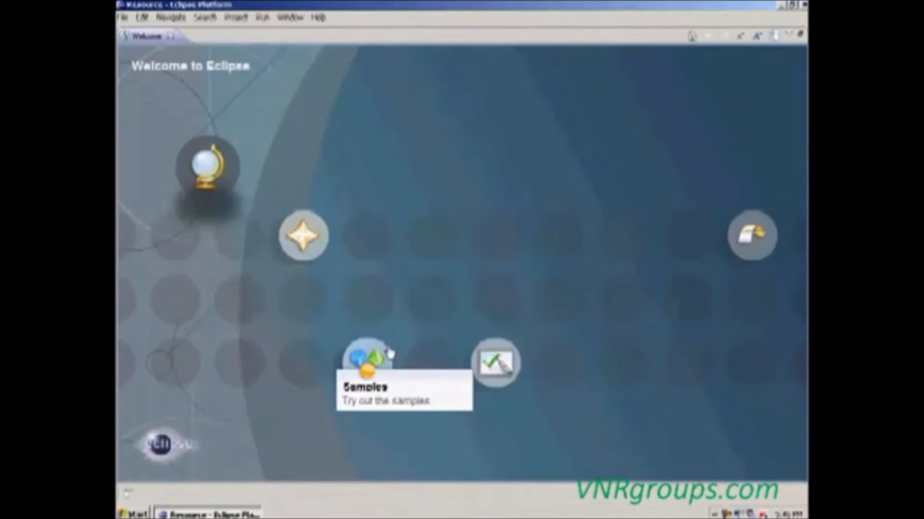
{"action": "mouse_move", "coordinate": [394, 300]}
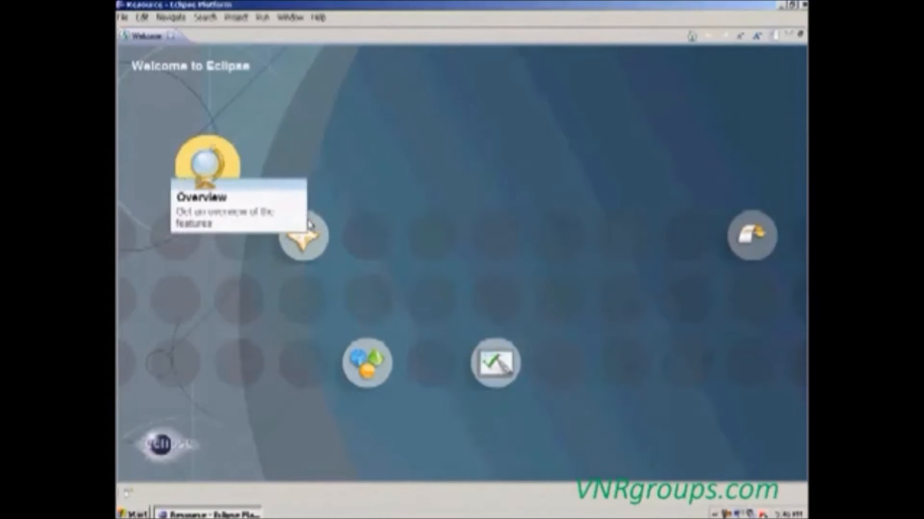
{"action": "mouse_move", "coordinate": [211, 35]}
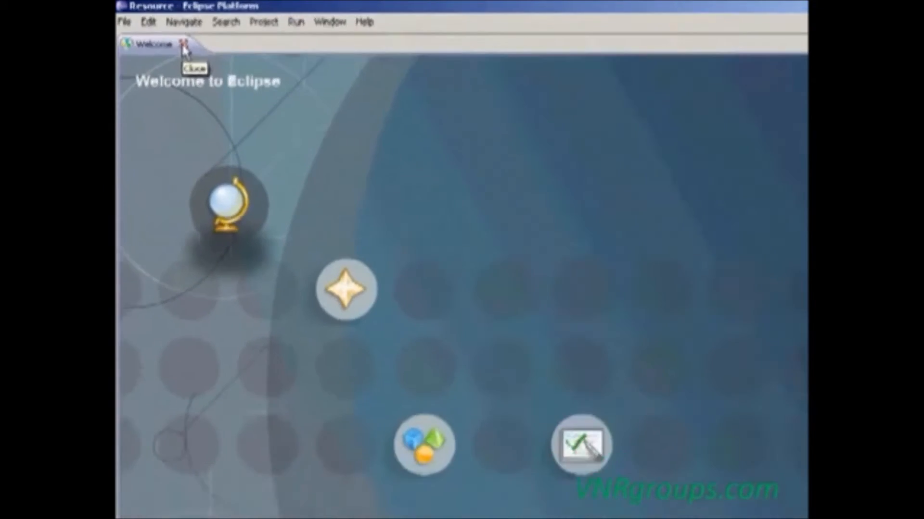
Step: Close the Welcome page and switch Eclipse to the Java perspective
{"action": "left_click", "coordinate": [182, 44]}
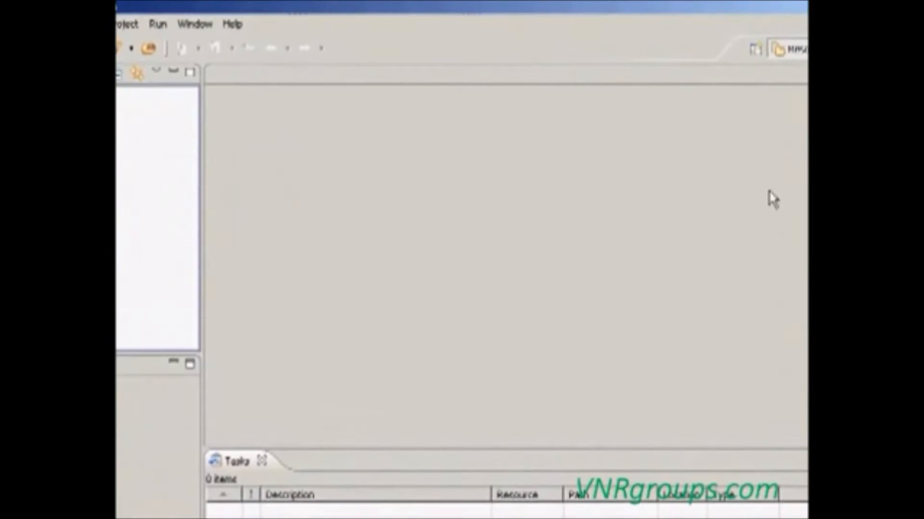
{"action": "mouse_move", "coordinate": [731, 138]}
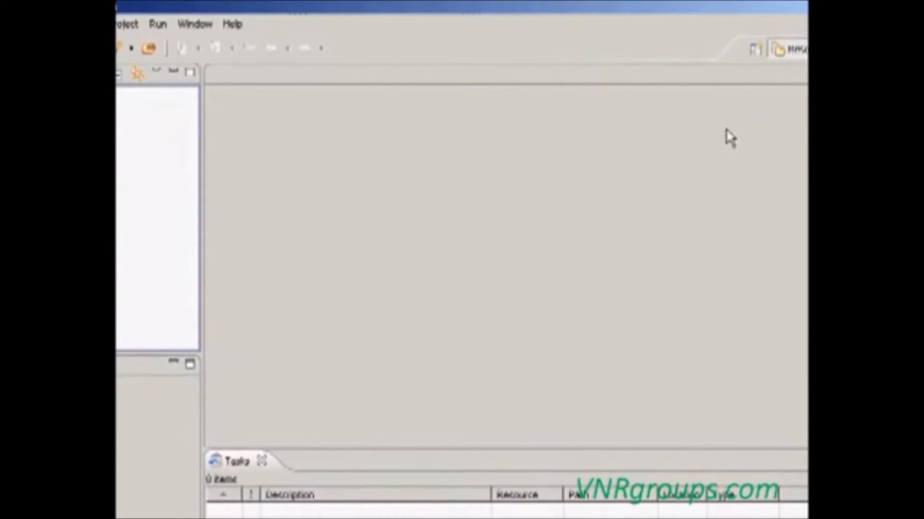
{"action": "mouse_move", "coordinate": [749, 117]}
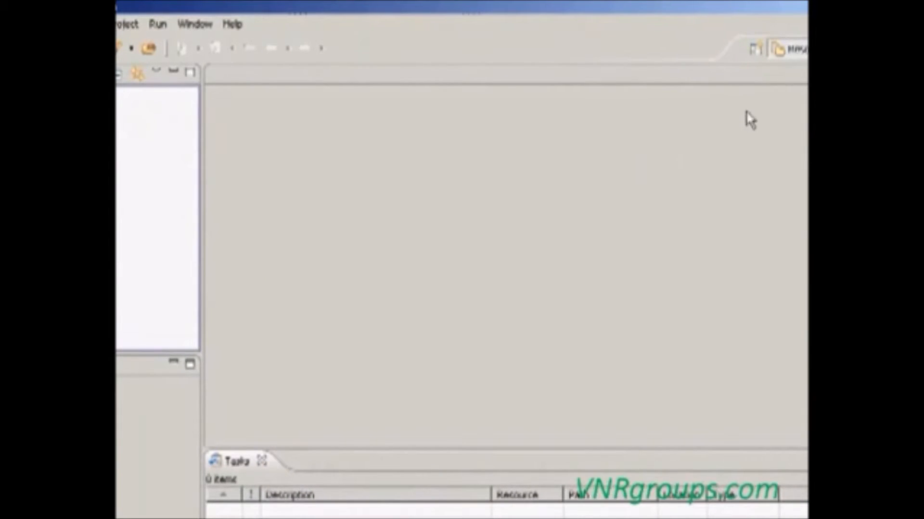
{"action": "mouse_move", "coordinate": [756, 48]}
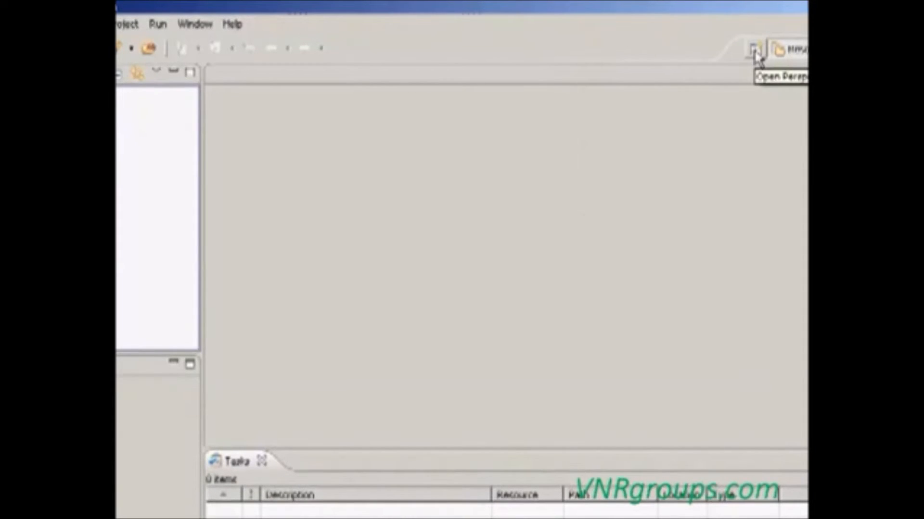
{"action": "left_click", "coordinate": [754, 48]}
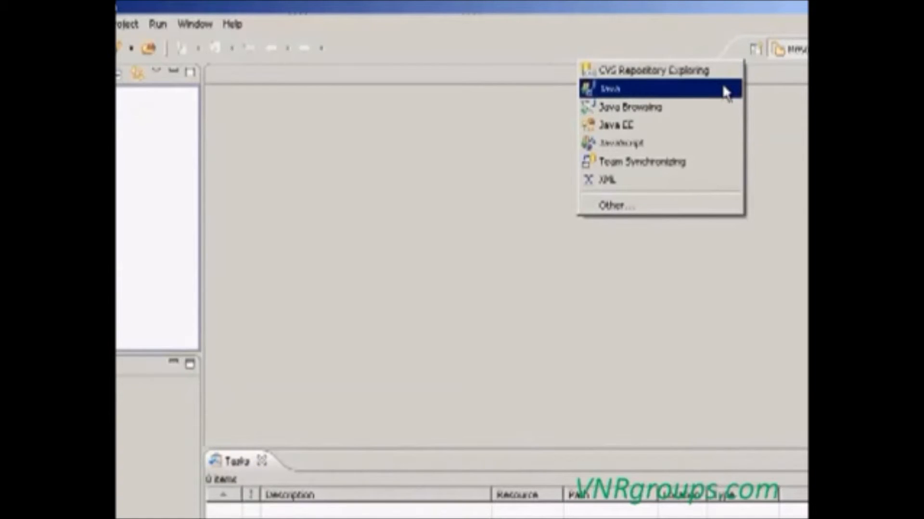
{"action": "left_click", "coordinate": [613, 89]}
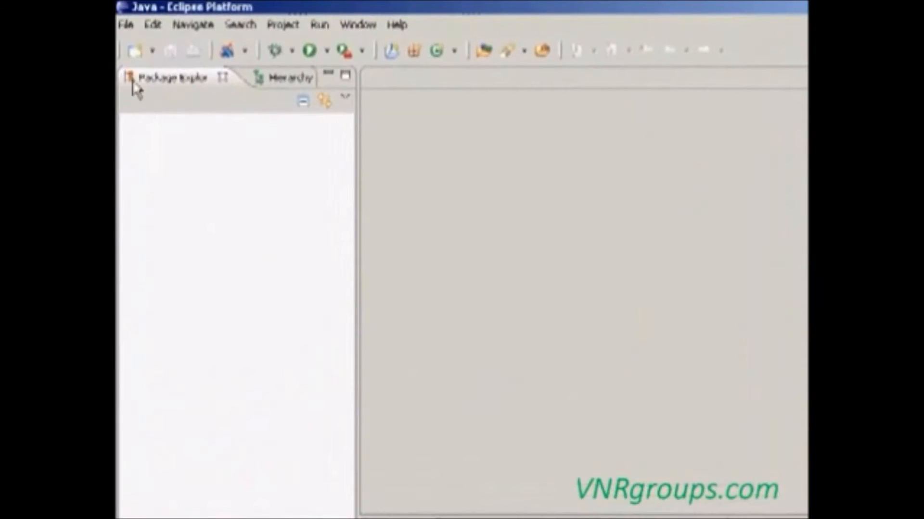
{"action": "left_click", "coordinate": [125, 24]}
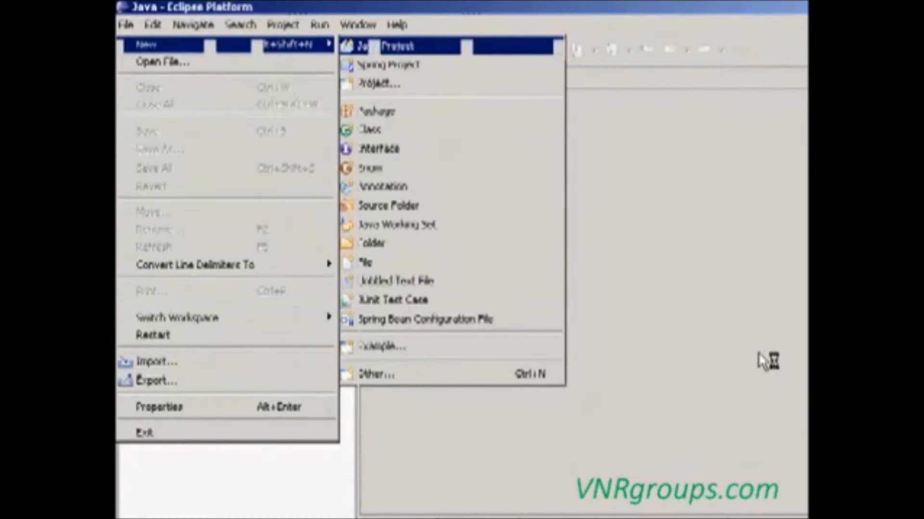
{"action": "left_click", "coordinate": [397, 45]}
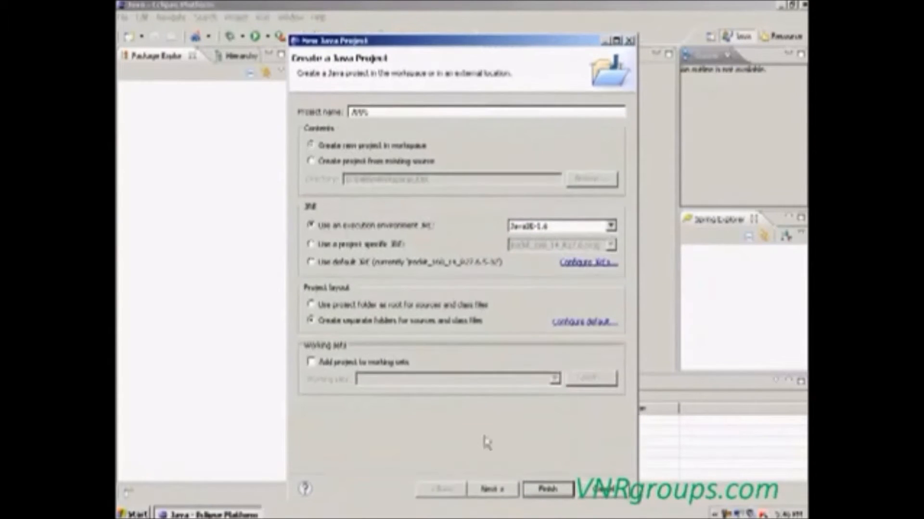
{"action": "left_click", "coordinate": [546, 489]}
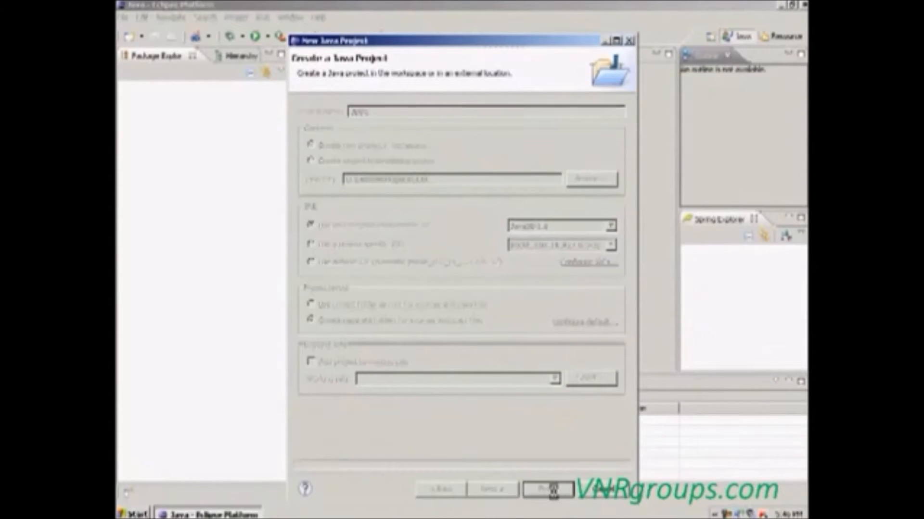
{"action": "left_click", "coordinate": [547, 490]}
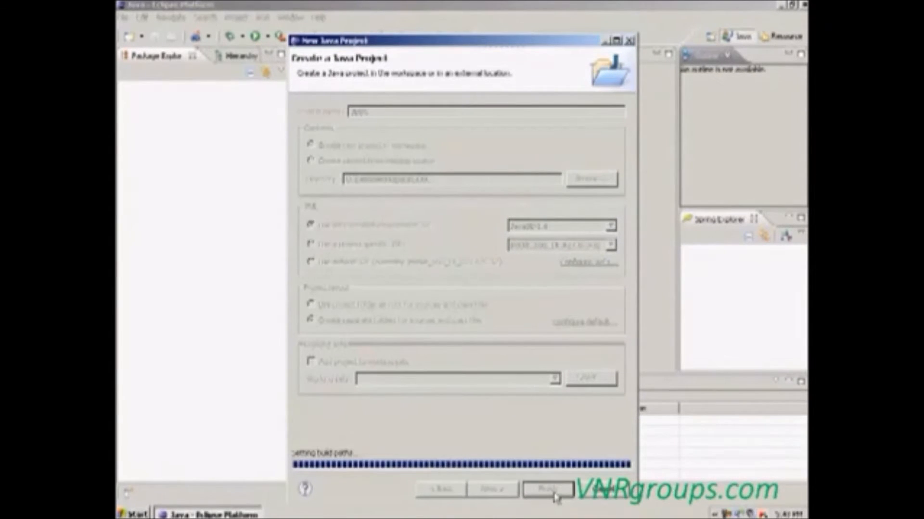
{"action": "left_click", "coordinate": [547, 490]}
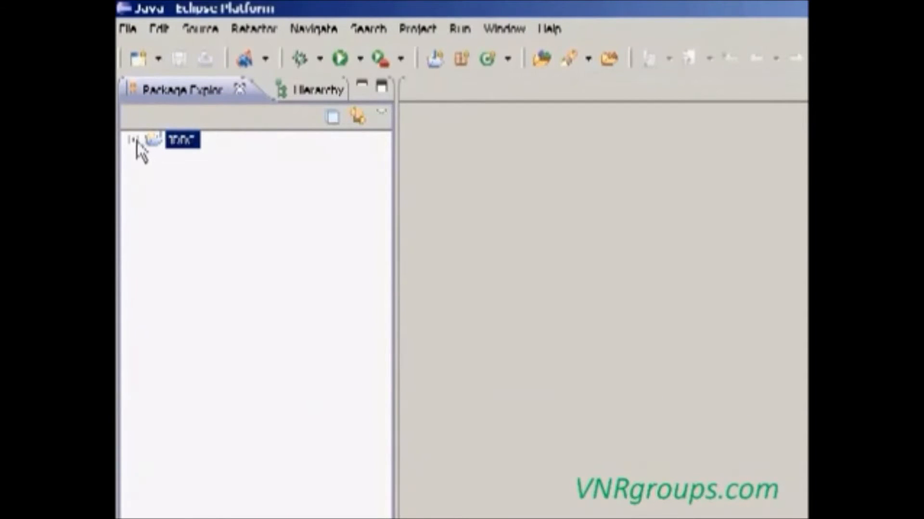
{"action": "left_click", "coordinate": [132, 139]}
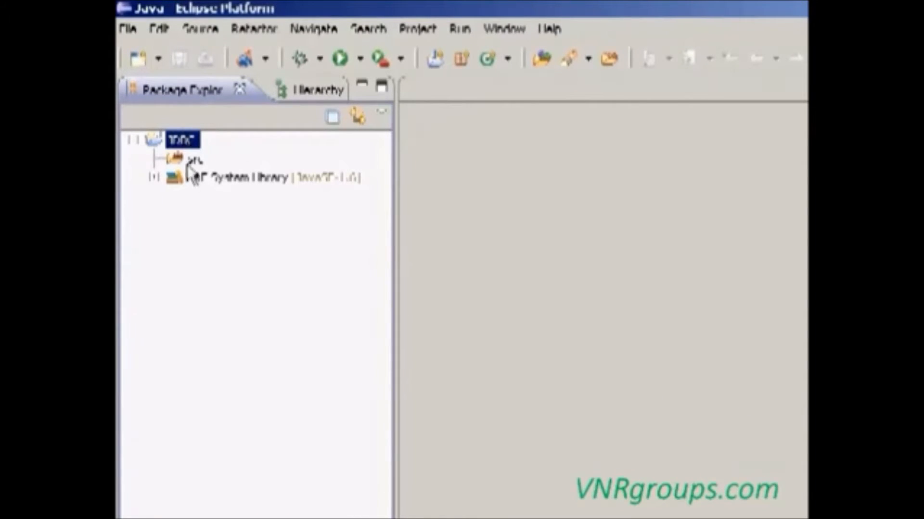
{"action": "left_click", "coordinate": [247, 177]}
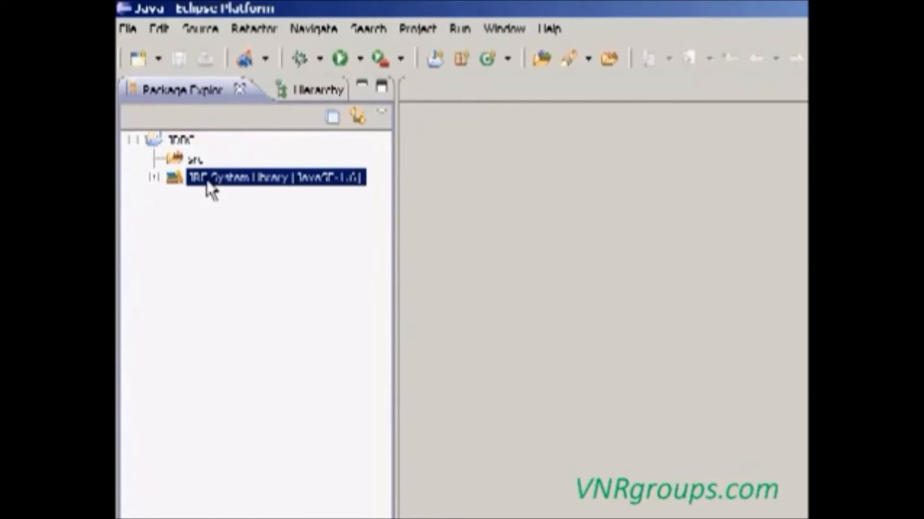
{"action": "left_click", "coordinate": [194, 158]}
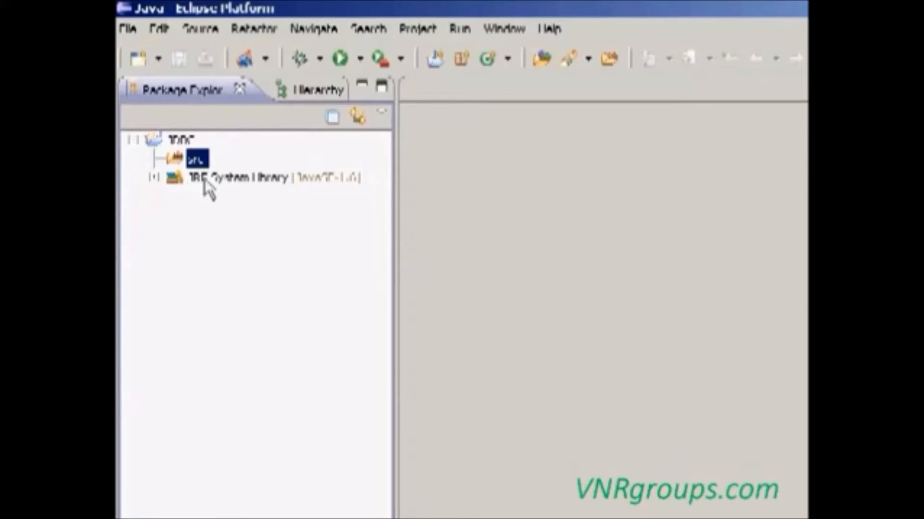
{"action": "left_click", "coordinate": [253, 177]}
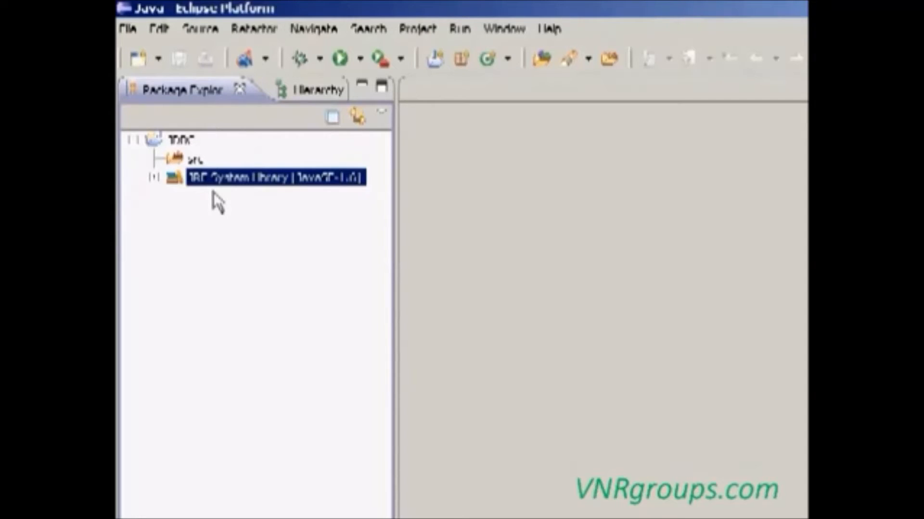
{"action": "left_click", "coordinate": [154, 177]}
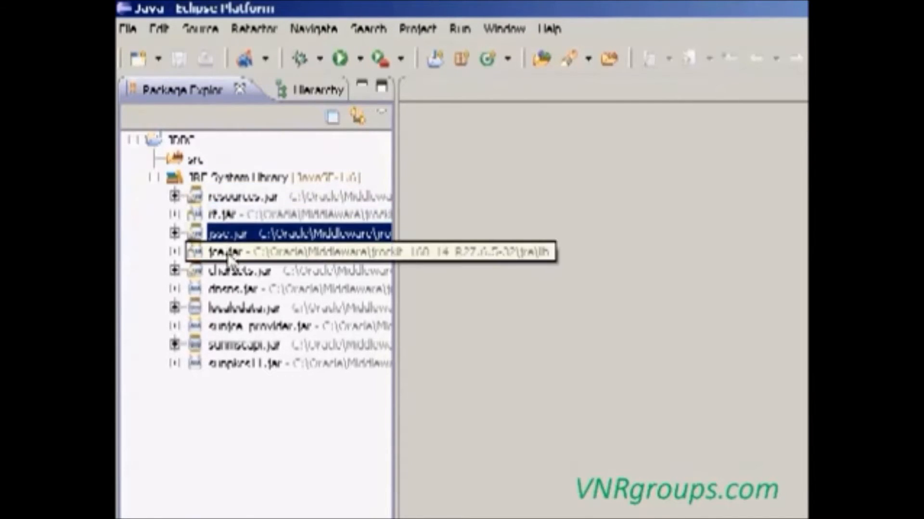
{"action": "mouse_move", "coordinate": [212, 186]}
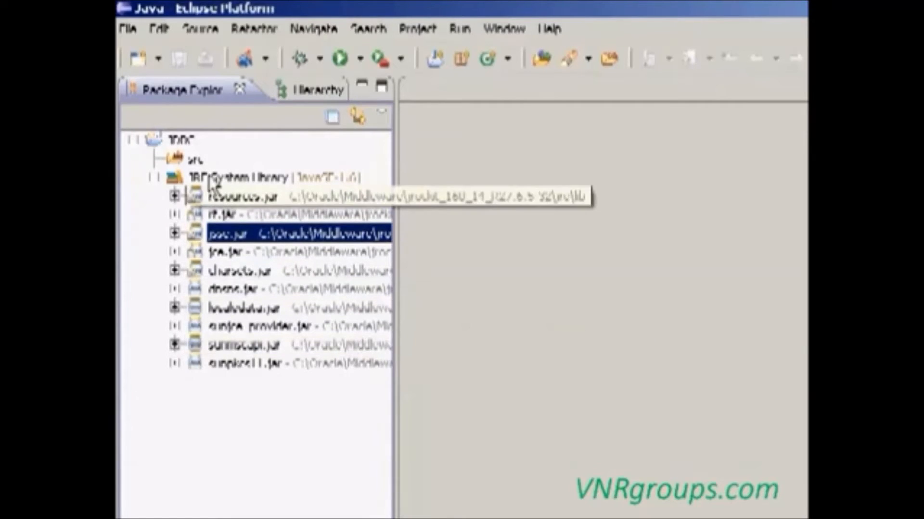
{"action": "left_click", "coordinate": [155, 176]}
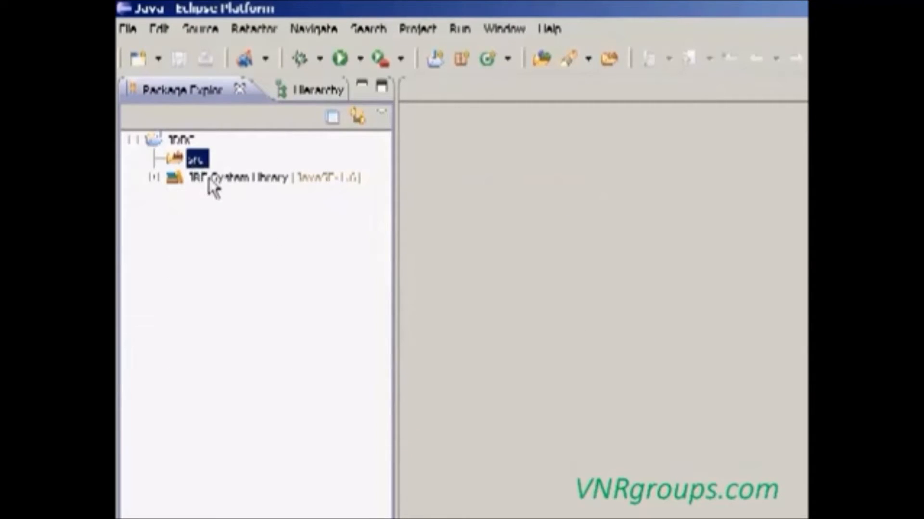
{"action": "mouse_move", "coordinate": [241, 210]}
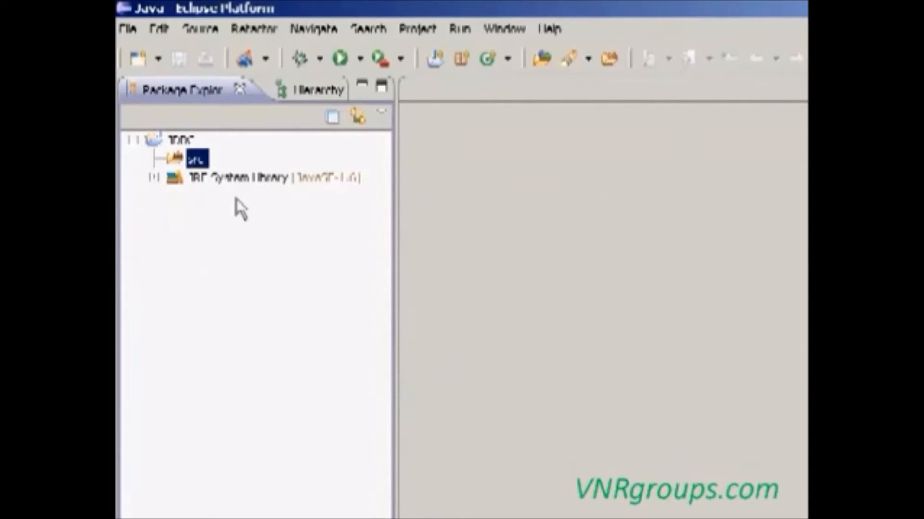
{"action": "mouse_move", "coordinate": [222, 210]}
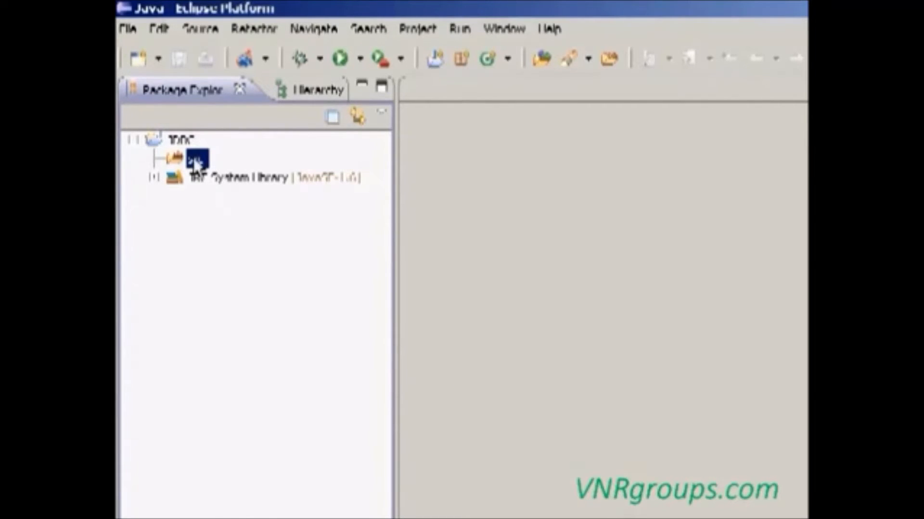
Step: Create a new class JdbcConnection in src with a generated main method stub
{"action": "right_click", "coordinate": [194, 159]}
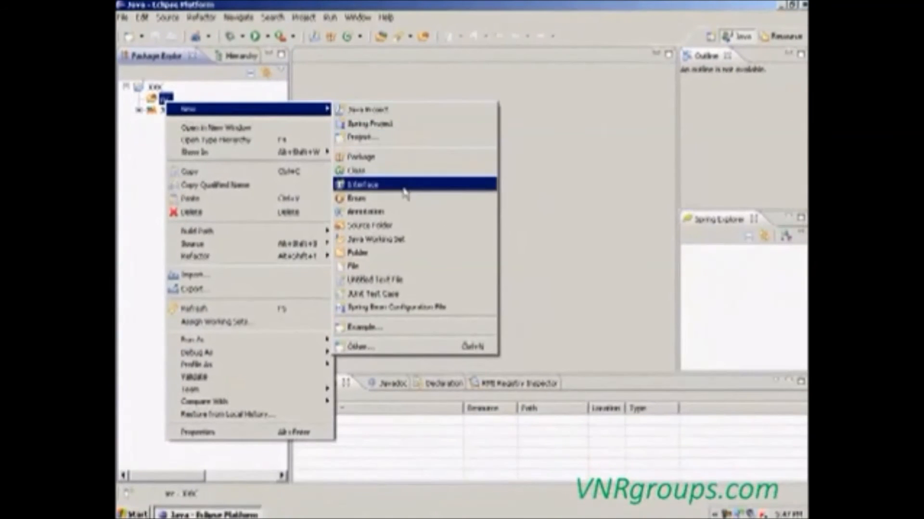
{"action": "left_click", "coordinate": [358, 170]}
{"action": "type", "text": "JdbcConnection"}
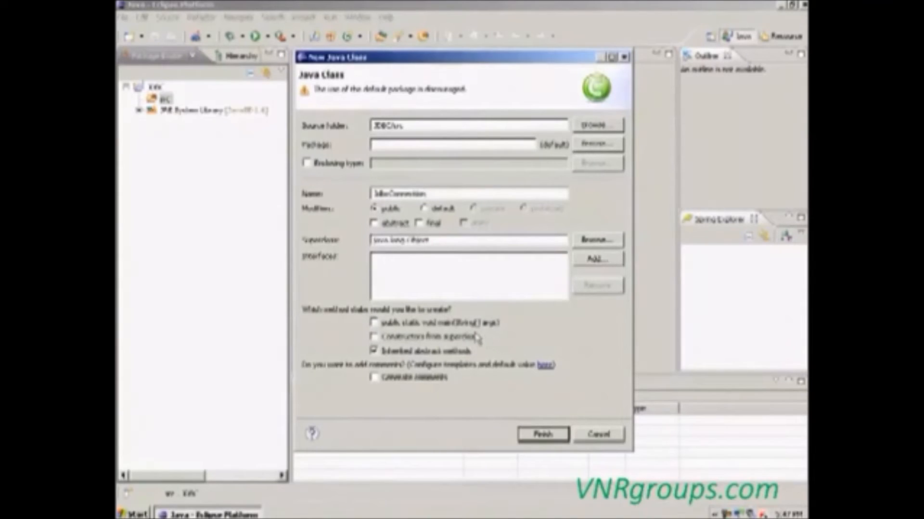
{"action": "left_click", "coordinate": [374, 322]}
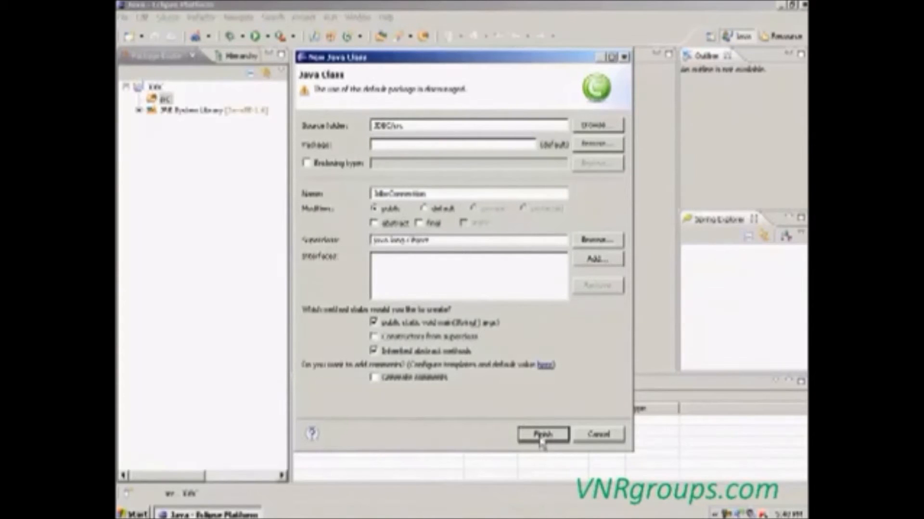
{"action": "left_click", "coordinate": [541, 434]}
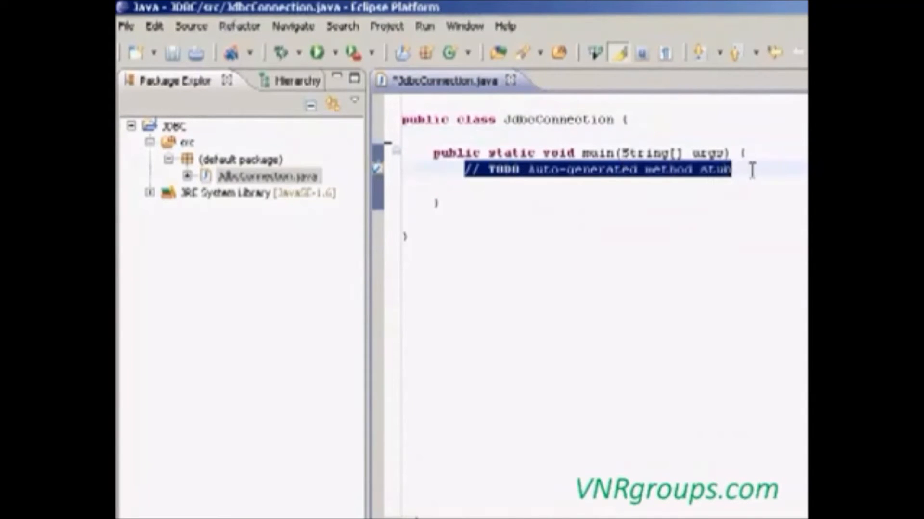
Step: Remove the TODO comment and add an import for java.sql to JdbcConnection
{"action": "key", "text": "Delete"}
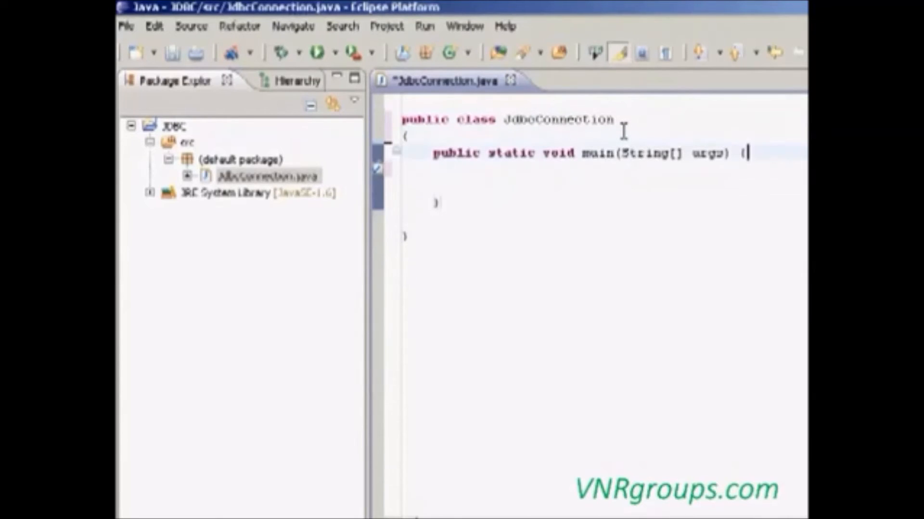
{"action": "key", "text": "Enter"}
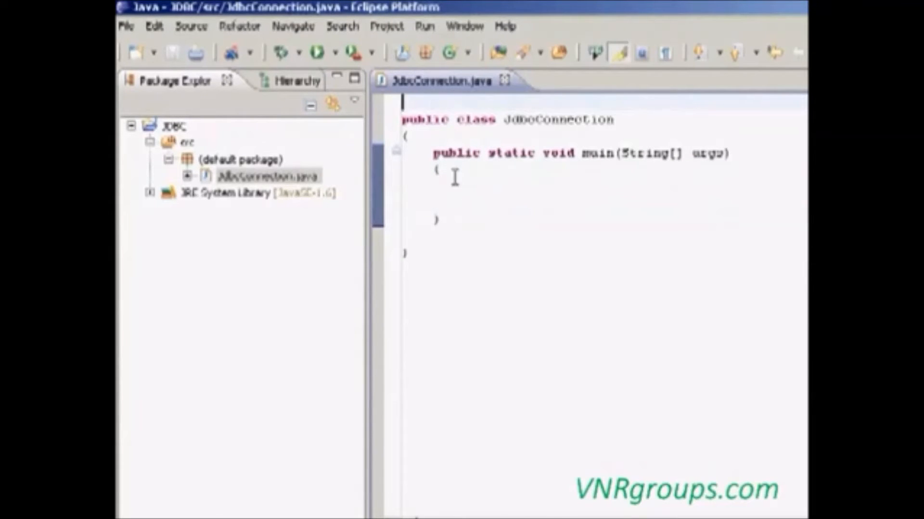
{"action": "left_click_drag", "start_coordinate": [406, 133], "coordinate": [406, 253]}
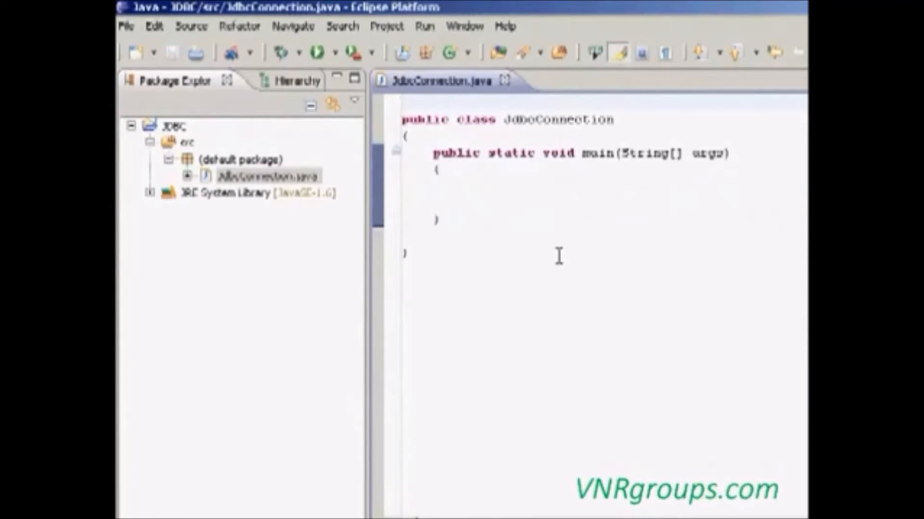
{"action": "type", "text": "import ju"}
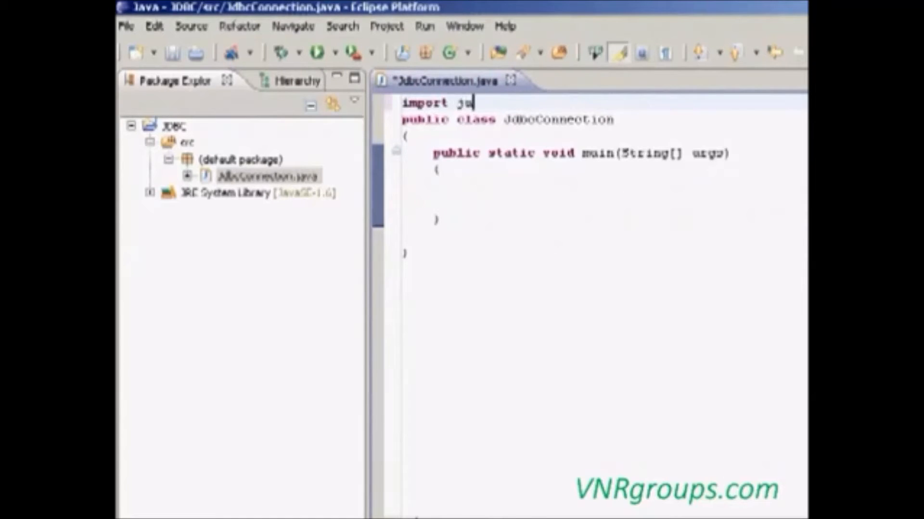
{"action": "type", "text": "va.sql.*;"}
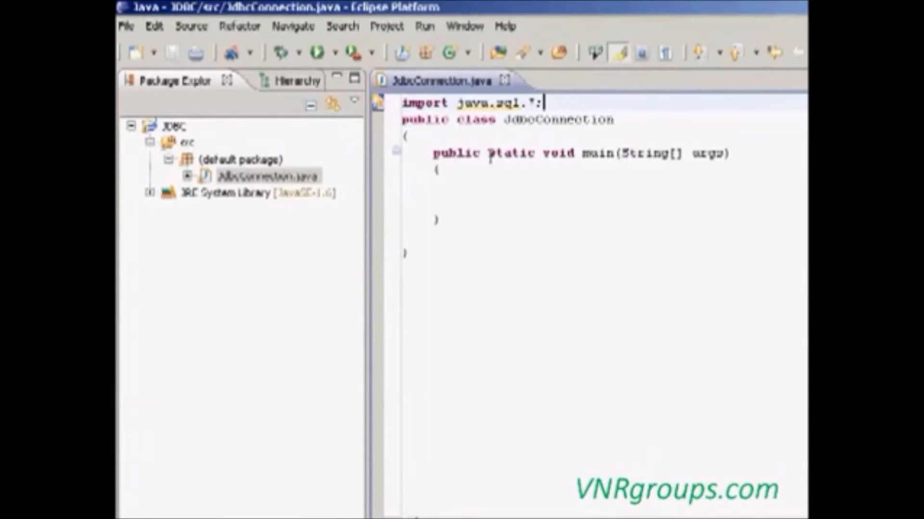
Step: Write the driver-loading and connection code and declare main throws Exception via quick fix
{"action": "double_click", "coordinate": [506, 103]}
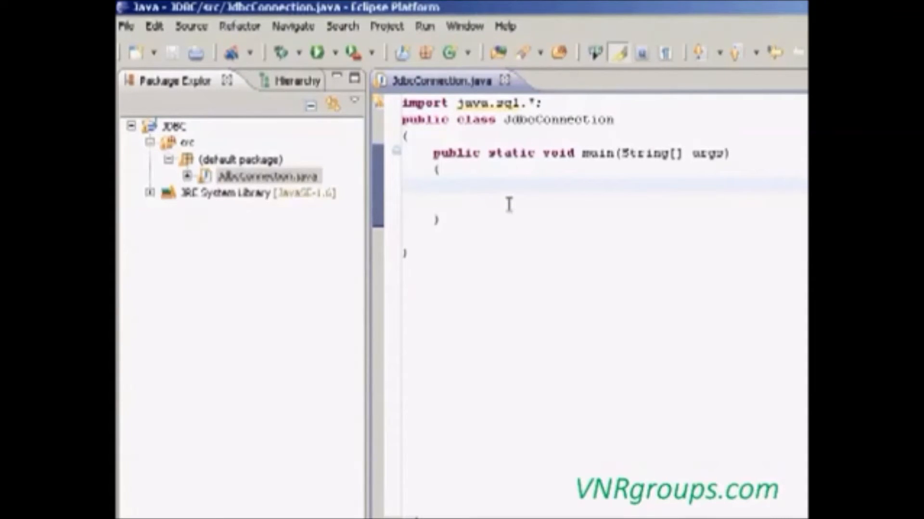
{"action": "mouse_move", "coordinate": [499, 245]}
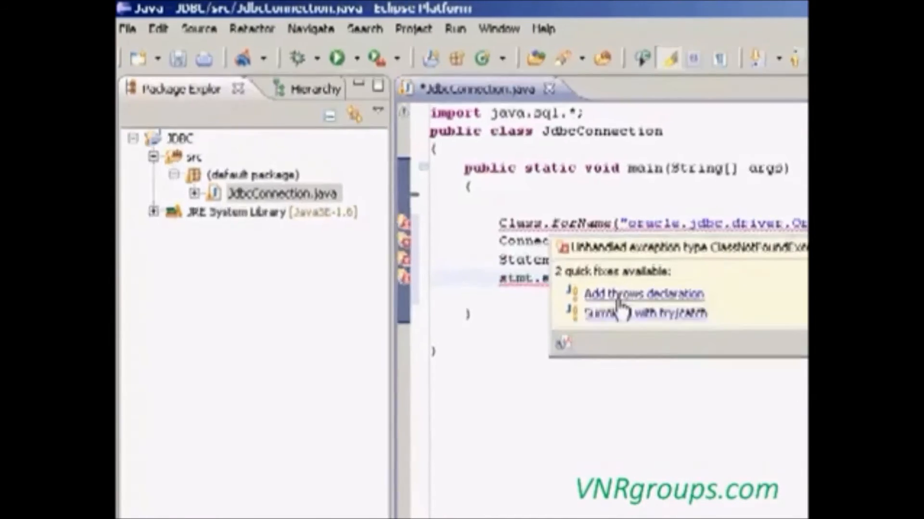
{"action": "left_click", "coordinate": [643, 295]}
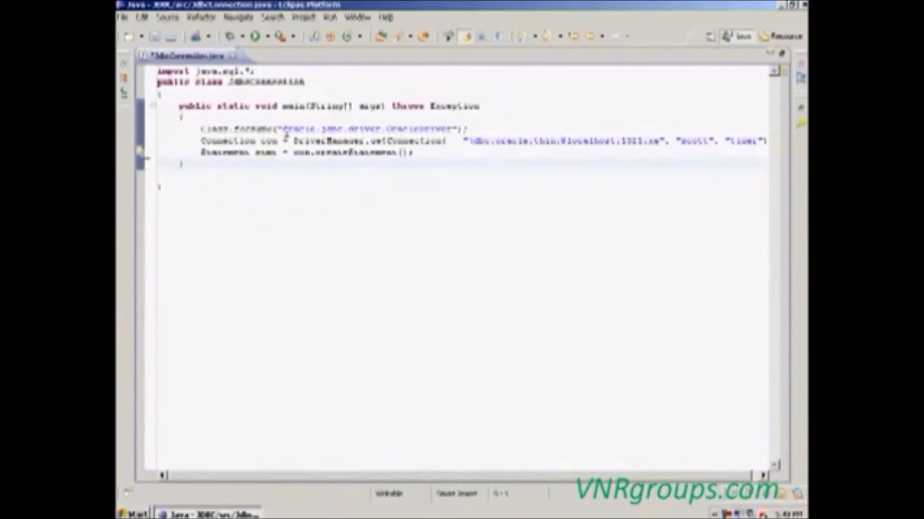
{"action": "mouse_move", "coordinate": [188, 55]}
{"action": "type", "text": "stmt.executeUpdate(\"Create Table EmployeeDetails(id nu"}
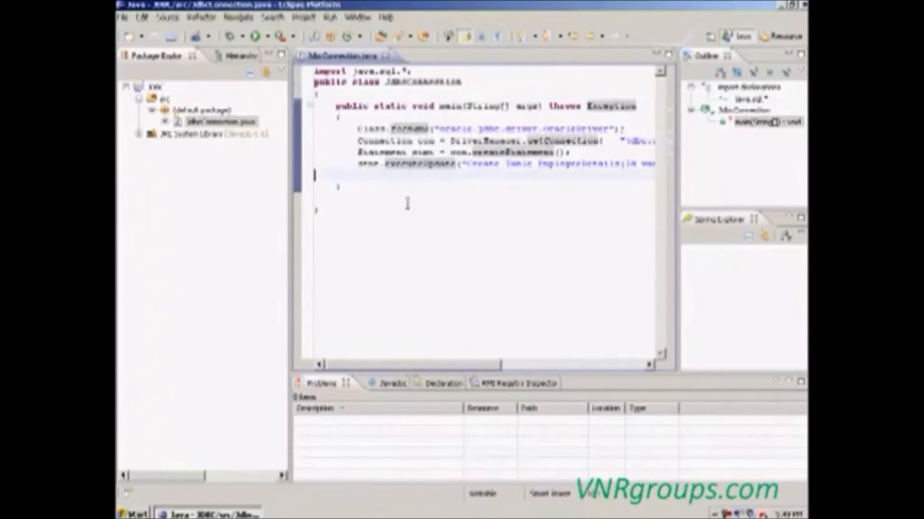
Step: Add the executeUpdate creating EmployeeDetails and bring up run actions for JdbcConnection.java
{"action": "left_click", "coordinate": [222, 121]}
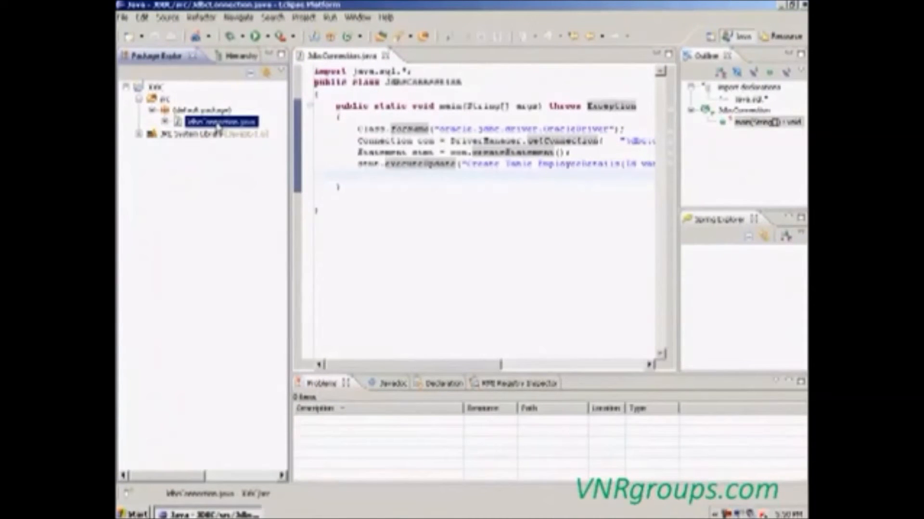
{"action": "right_click", "coordinate": [219, 122]}
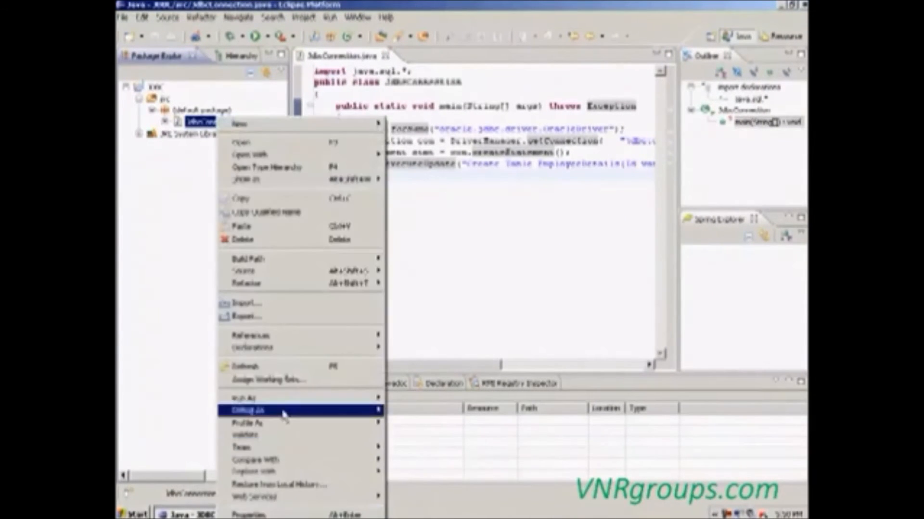
{"action": "mouse_move", "coordinate": [265, 398]}
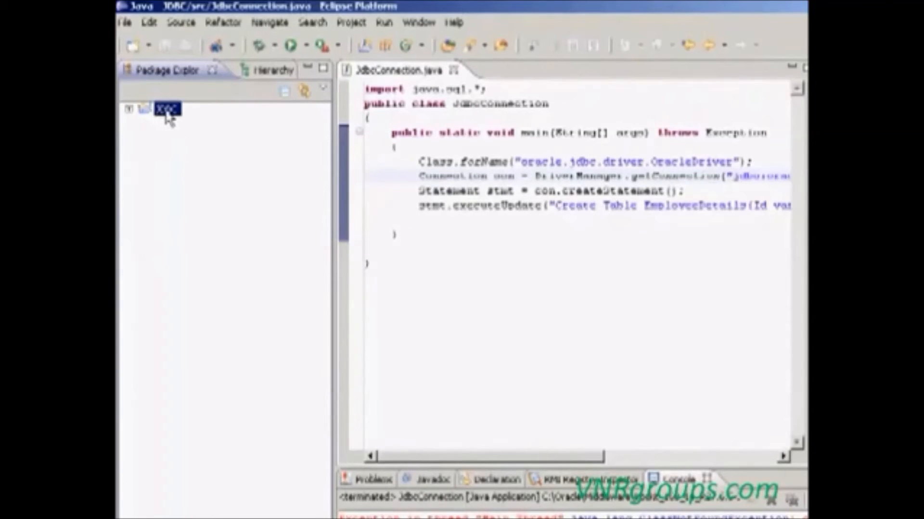
Step: Go to the JDBC project's build path libraries and start adding an external jar
{"action": "right_click", "coordinate": [167, 108]}
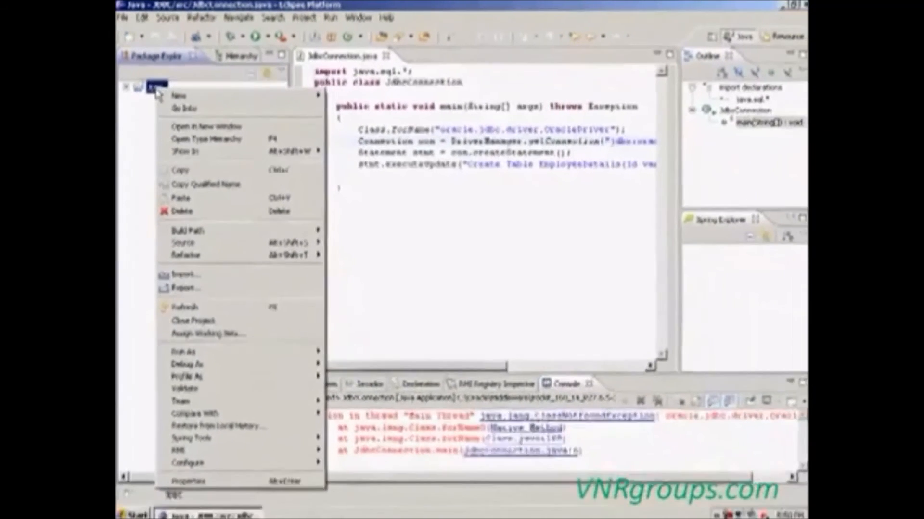
{"action": "left_click", "coordinate": [187, 481]}
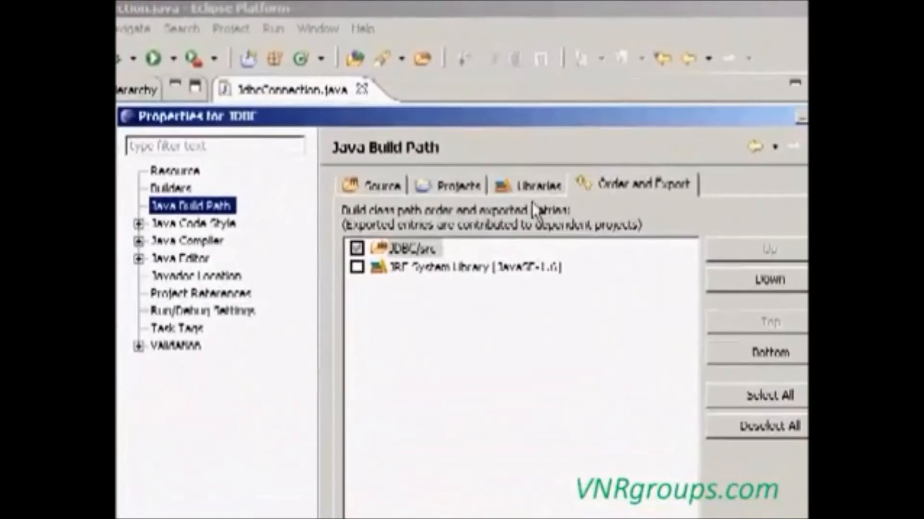
{"action": "left_click", "coordinate": [537, 185]}
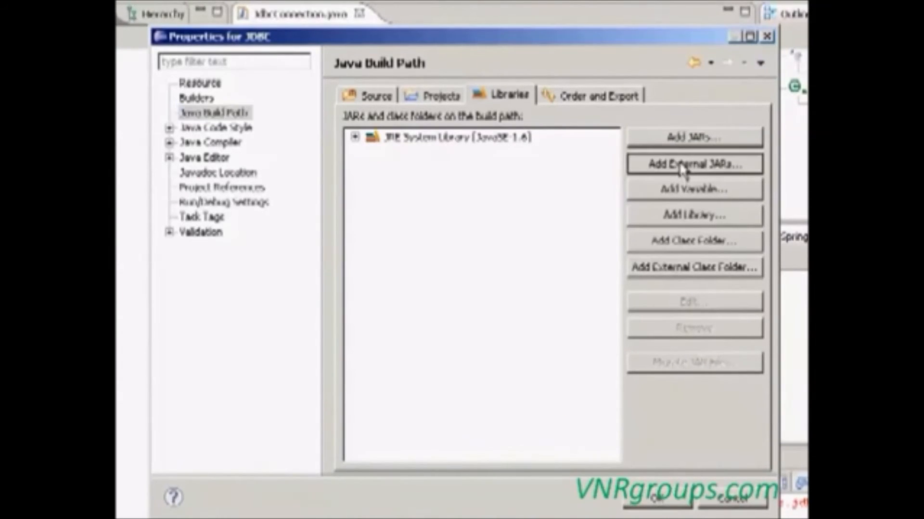
{"action": "left_click", "coordinate": [693, 164]}
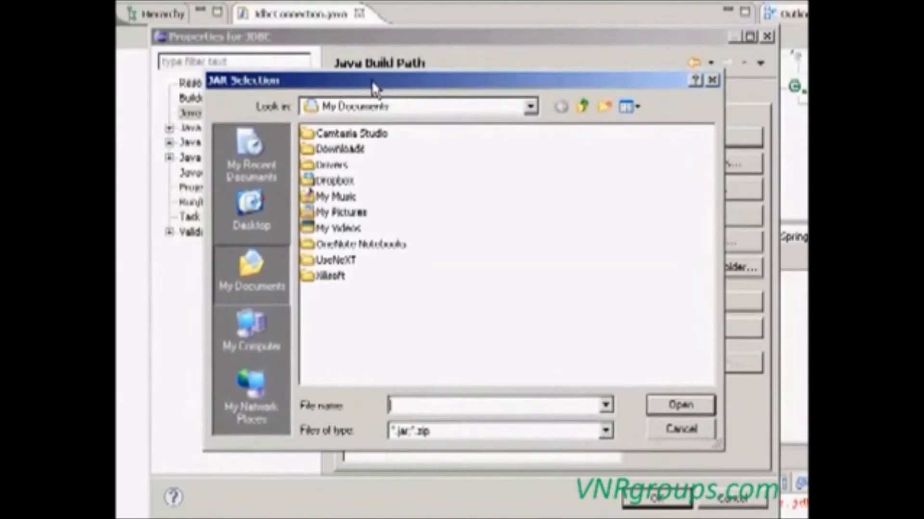
{"action": "mouse_move", "coordinate": [251, 327]}
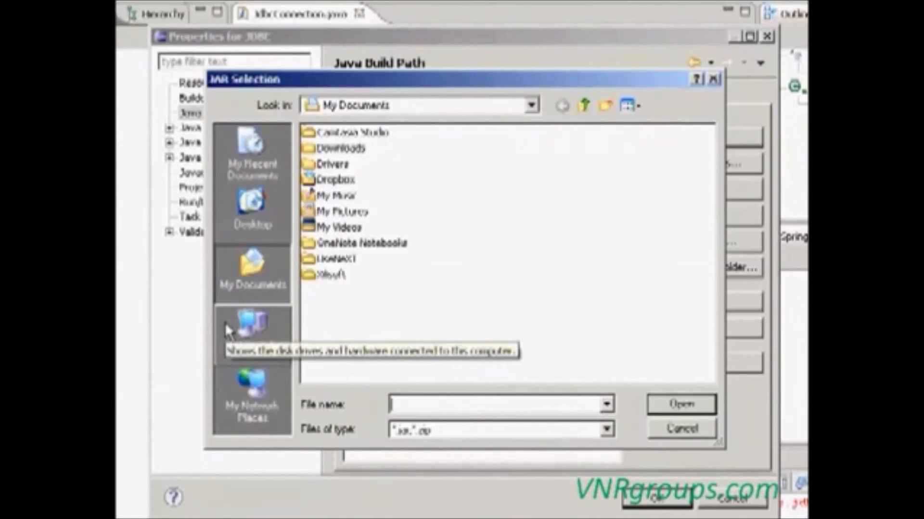
{"action": "mouse_move", "coordinate": [229, 318]}
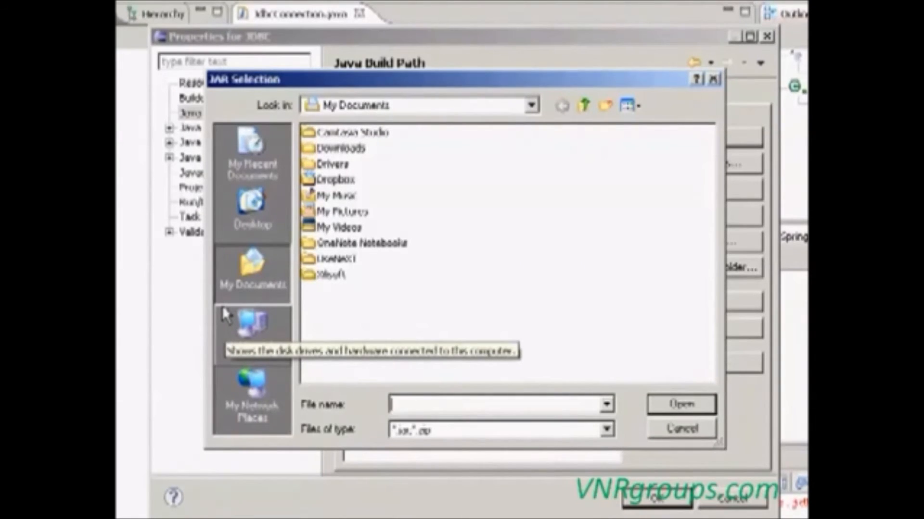
{"action": "mouse_move", "coordinate": [227, 309]}
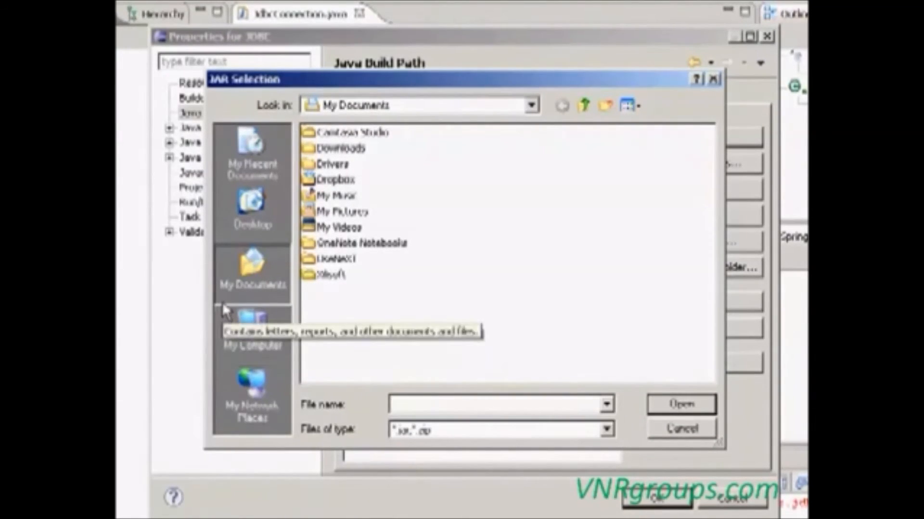
{"action": "mouse_move", "coordinate": [253, 363]}
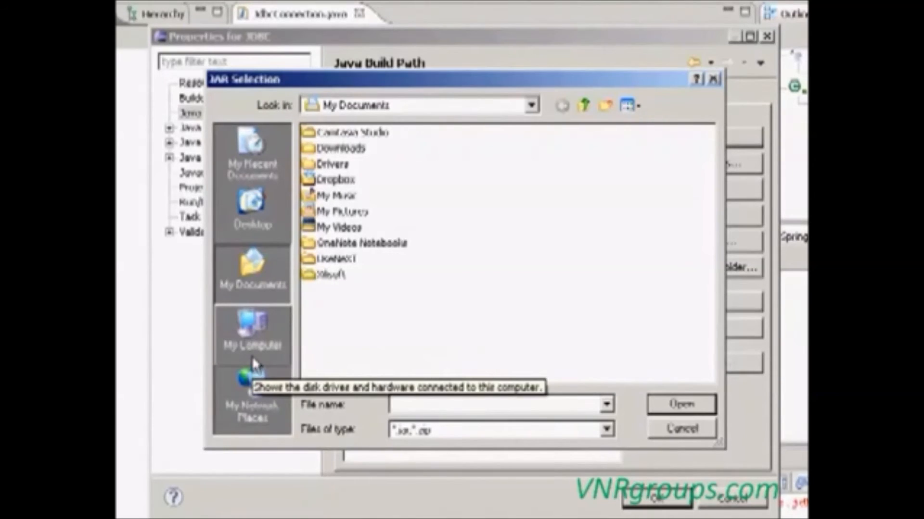
Step: Add the ojdbc jar from C:\Oracle\Middleware\wlserver_10.3\server\lib and apply the build path
{"action": "left_click", "coordinate": [252, 330]}
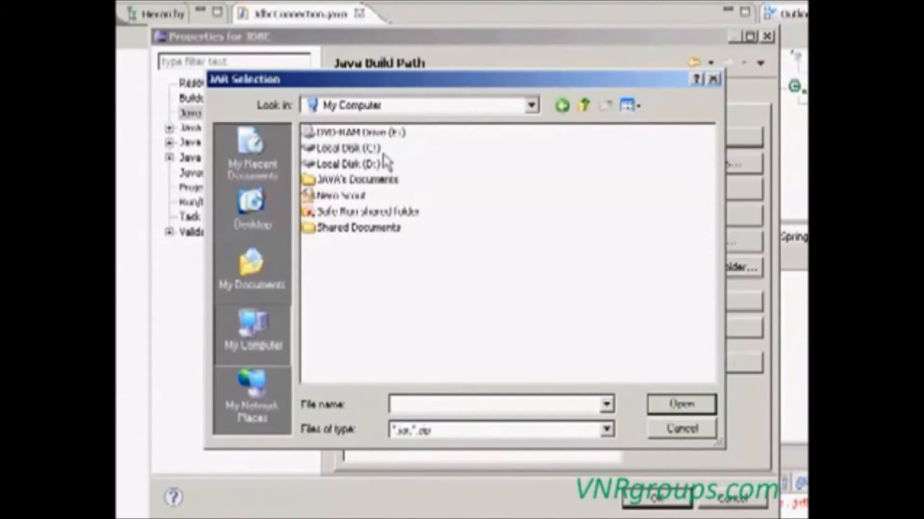
{"action": "double_click", "coordinate": [347, 148]}
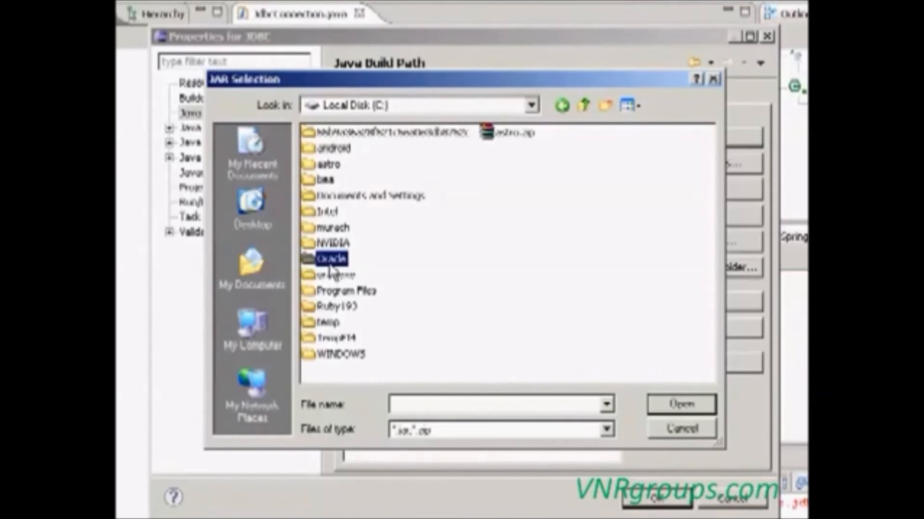
{"action": "double_click", "coordinate": [330, 259]}
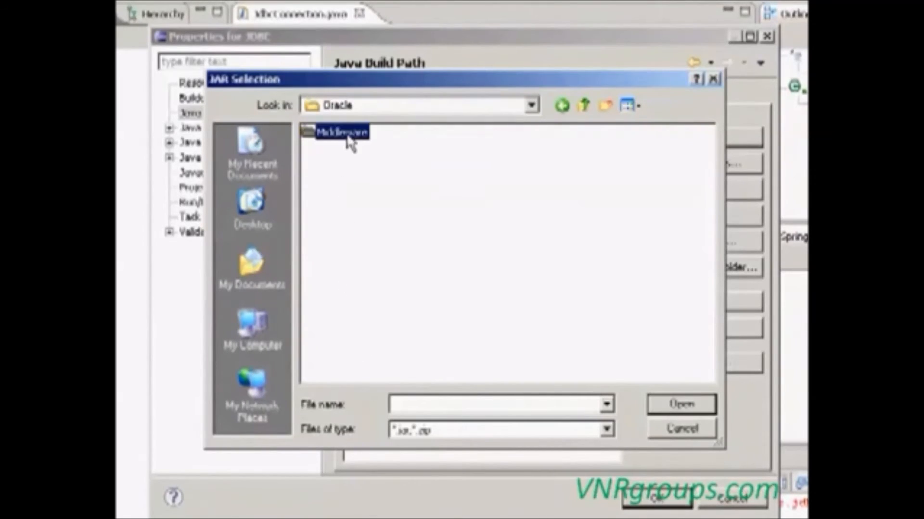
{"action": "double_click", "coordinate": [341, 132]}
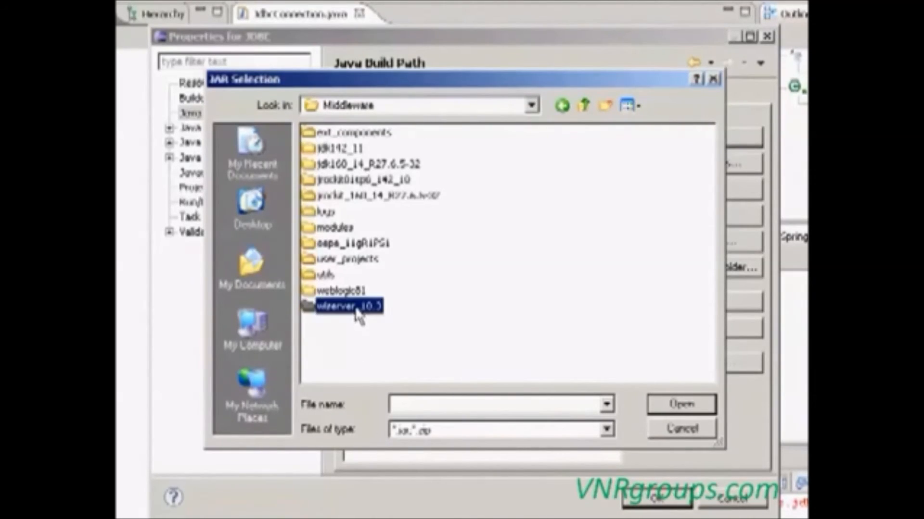
{"action": "double_click", "coordinate": [347, 305]}
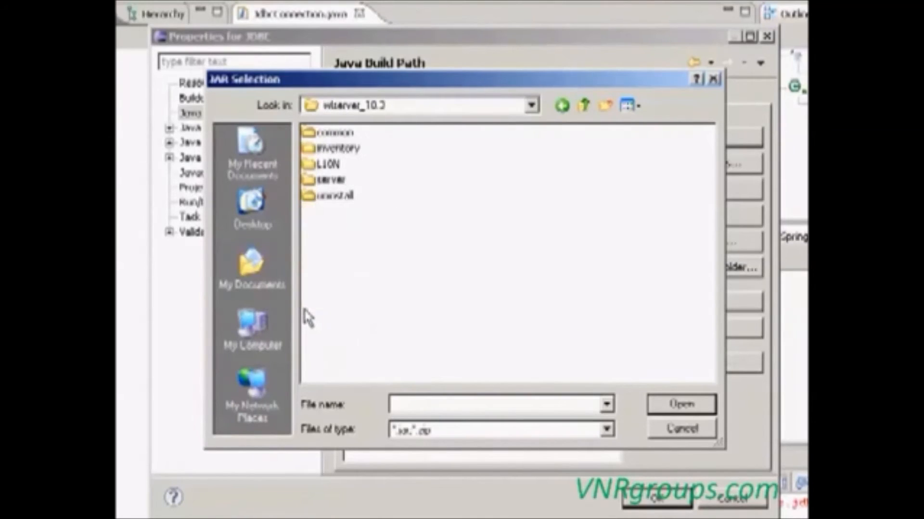
{"action": "double_click", "coordinate": [332, 180]}
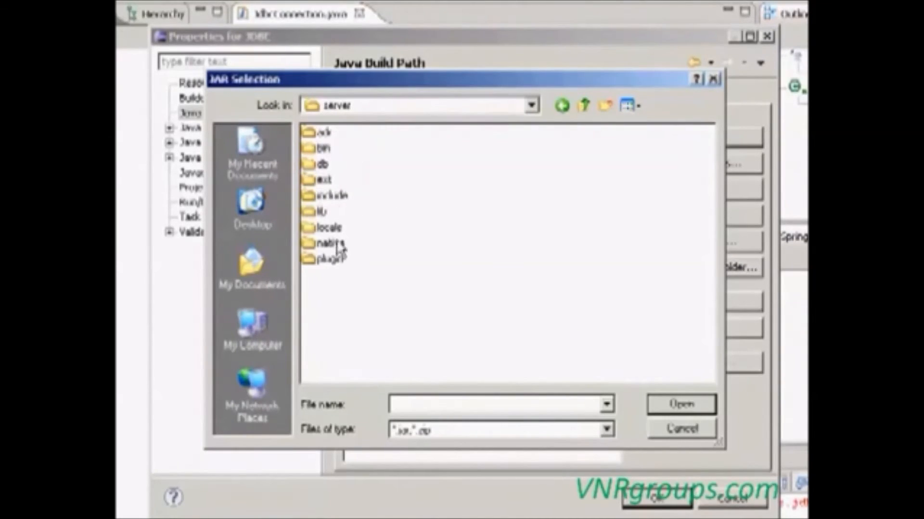
{"action": "double_click", "coordinate": [319, 212]}
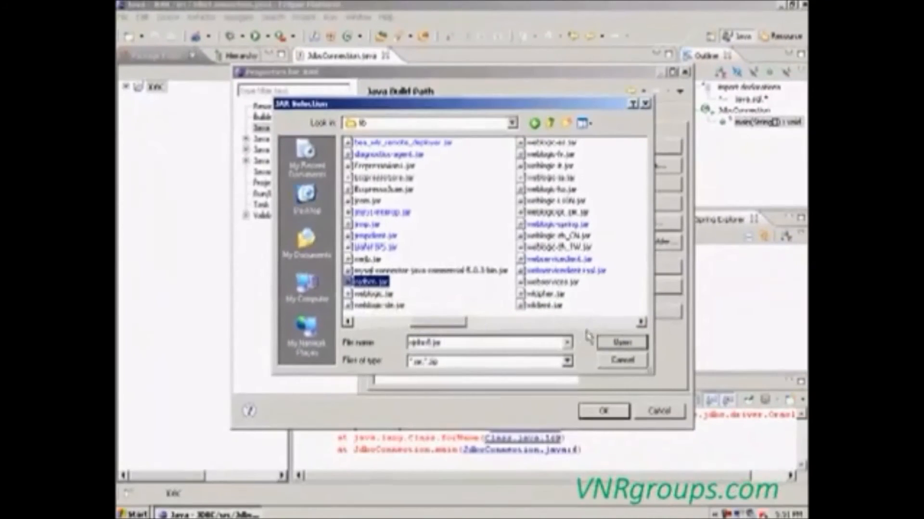
{"action": "left_click", "coordinate": [621, 343]}
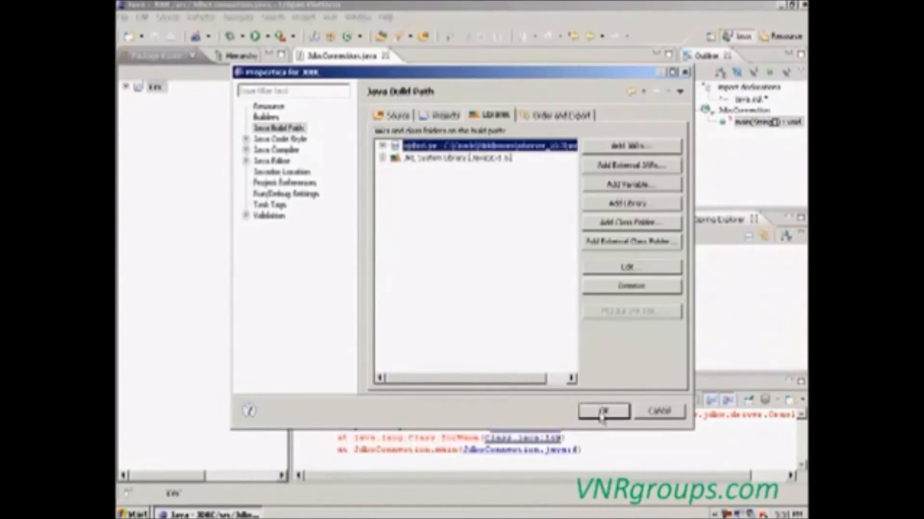
{"action": "left_click", "coordinate": [602, 410]}
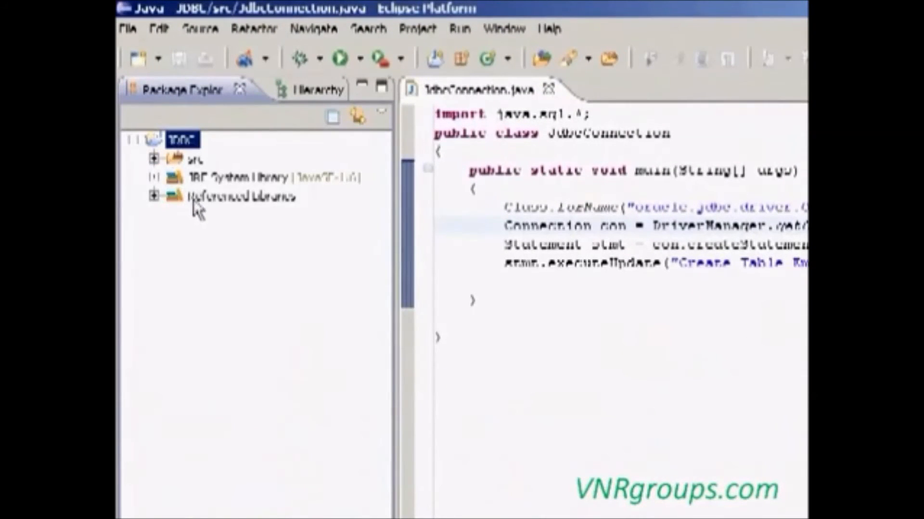
{"action": "mouse_move", "coordinate": [230, 211]}
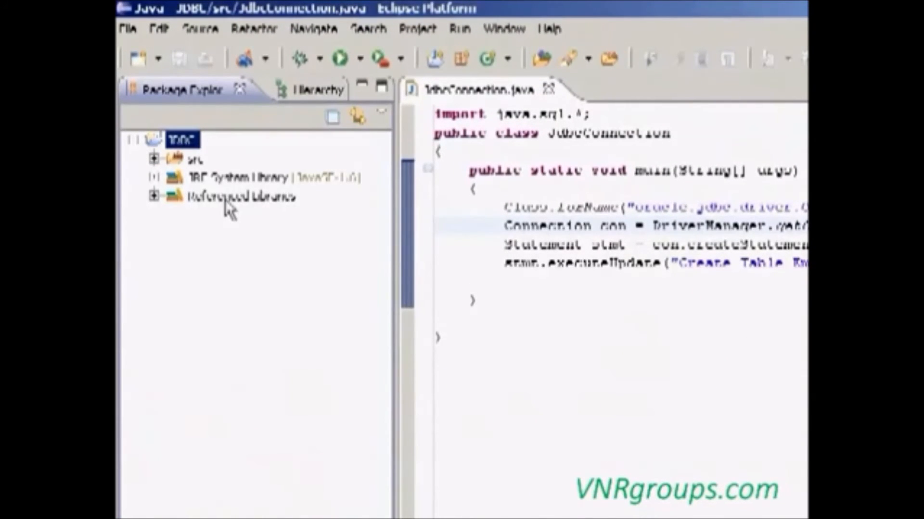
{"action": "mouse_move", "coordinate": [214, 230]}
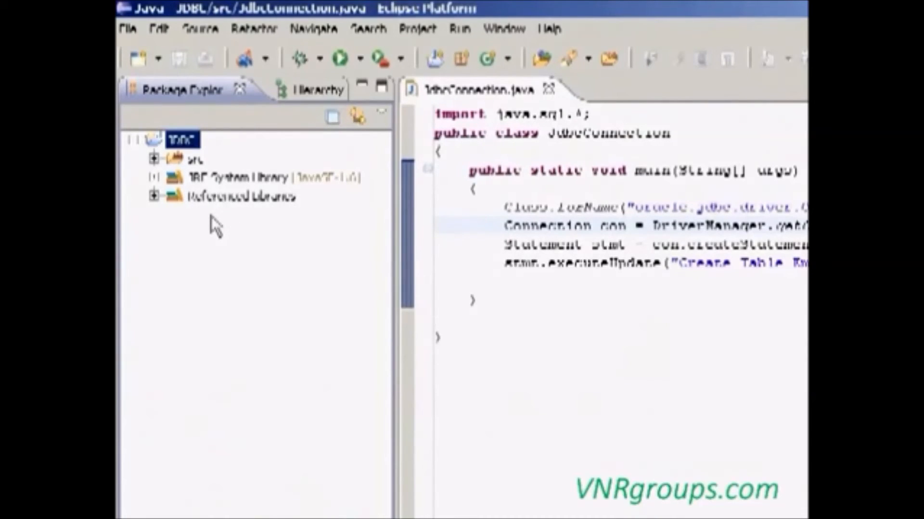
{"action": "mouse_move", "coordinate": [155, 196]}
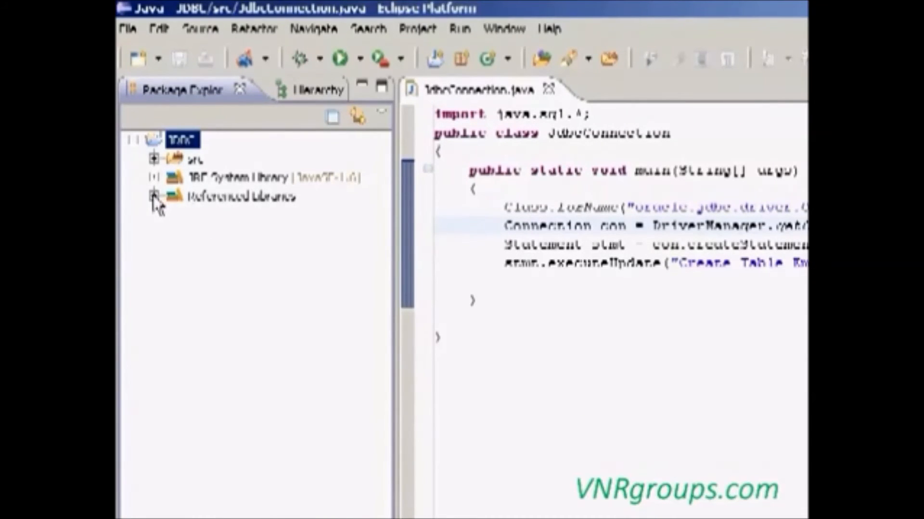
Step: Expand Referenced Libraries and run JdbcConnection.java as a Java application
{"action": "left_click", "coordinate": [154, 197]}
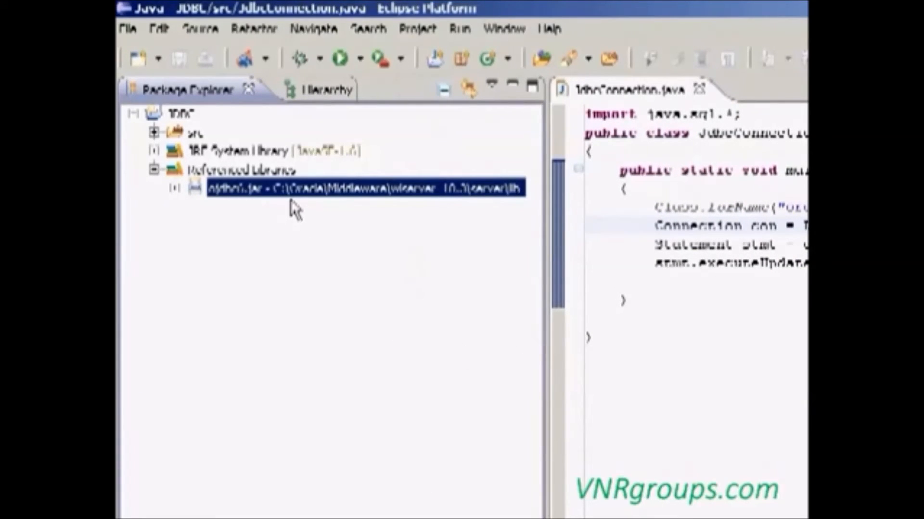
{"action": "mouse_move", "coordinate": [309, 203]}
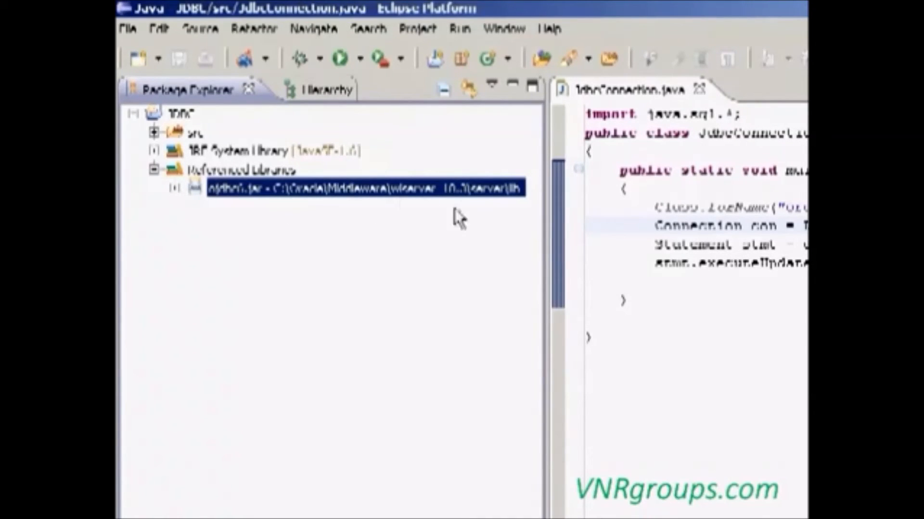
{"action": "mouse_move", "coordinate": [530, 251]}
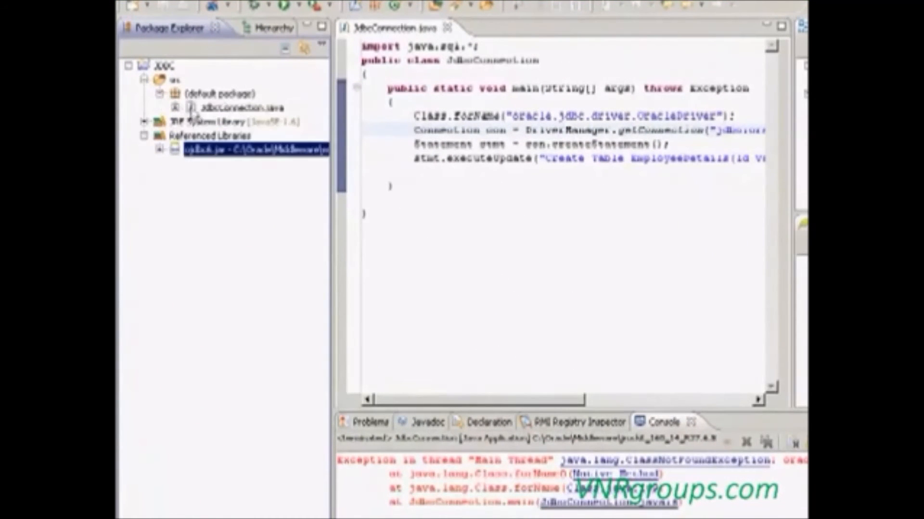
{"action": "right_click", "coordinate": [212, 107]}
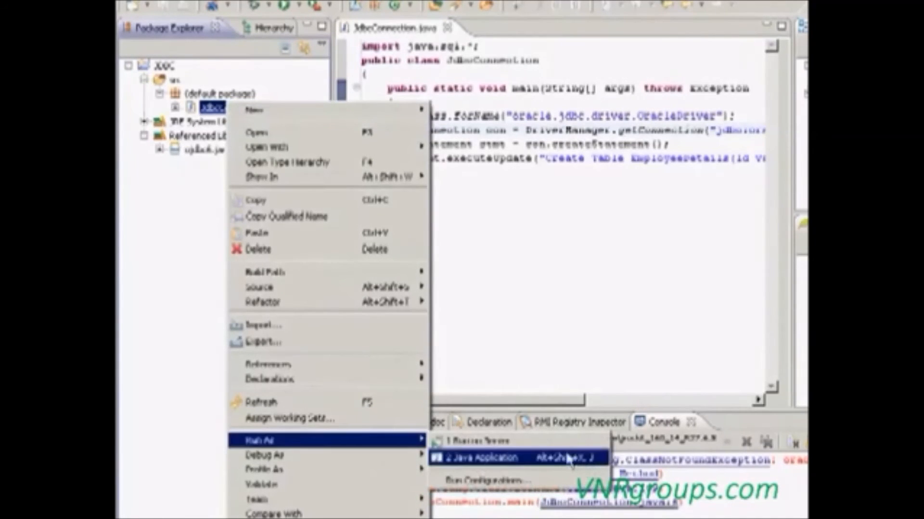
{"action": "left_click", "coordinate": [481, 457]}
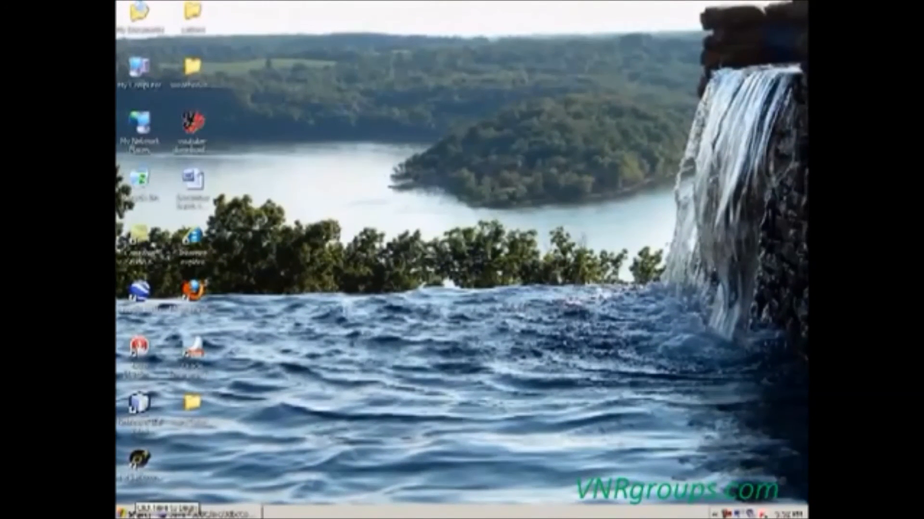
Step: Launch the Oracle XE database home page, log in as scott and go to the Object Browser
{"action": "left_click", "coordinate": [128, 512]}
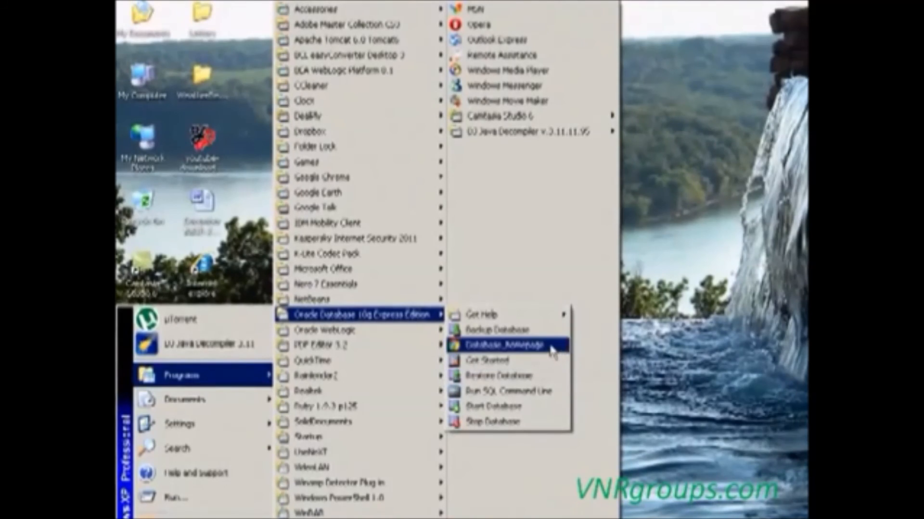
{"action": "left_click", "coordinate": [500, 344]}
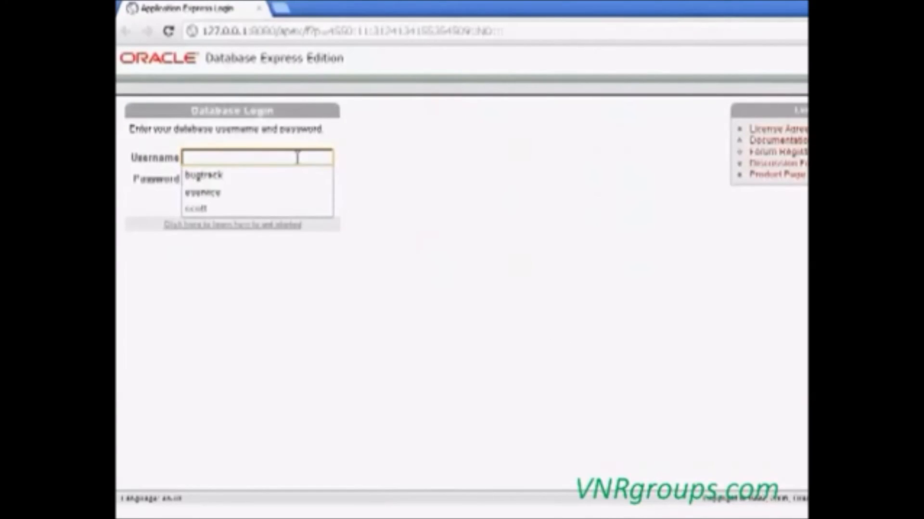
{"action": "left_click", "coordinate": [195, 208]}
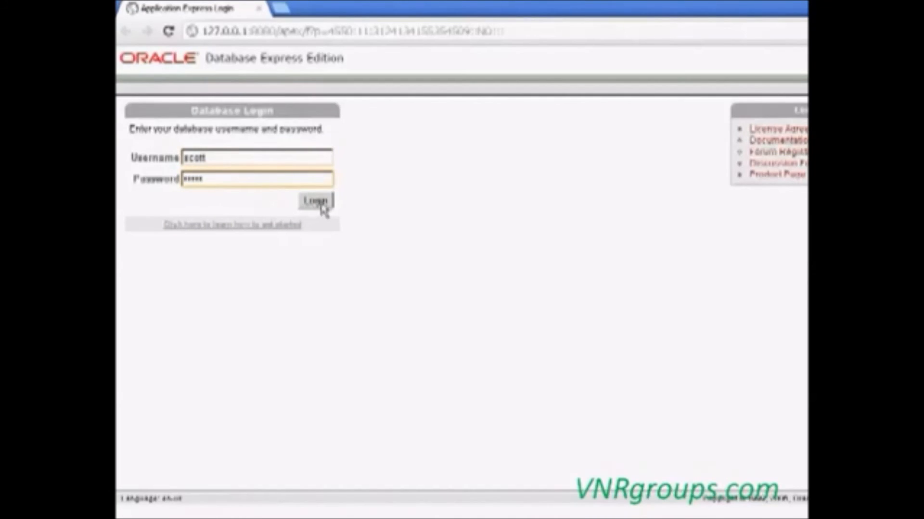
{"action": "left_click", "coordinate": [316, 203]}
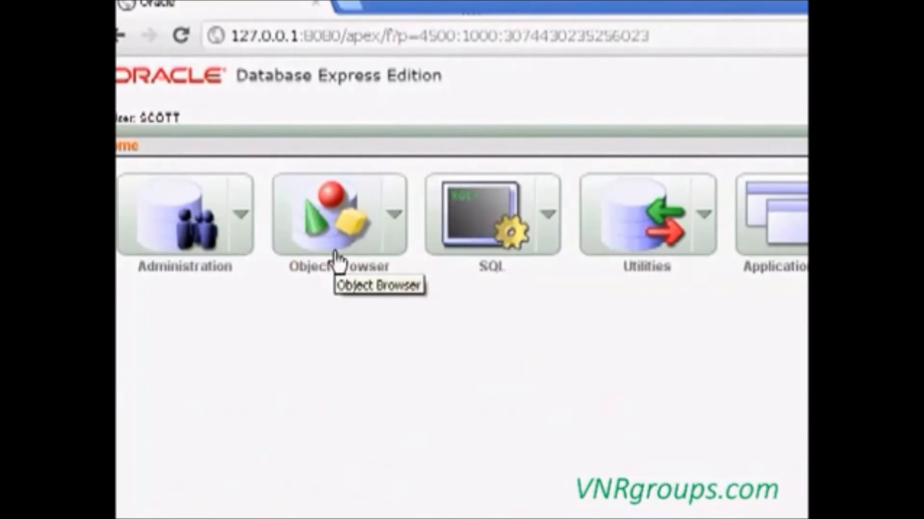
{"action": "left_click", "coordinate": [337, 215]}
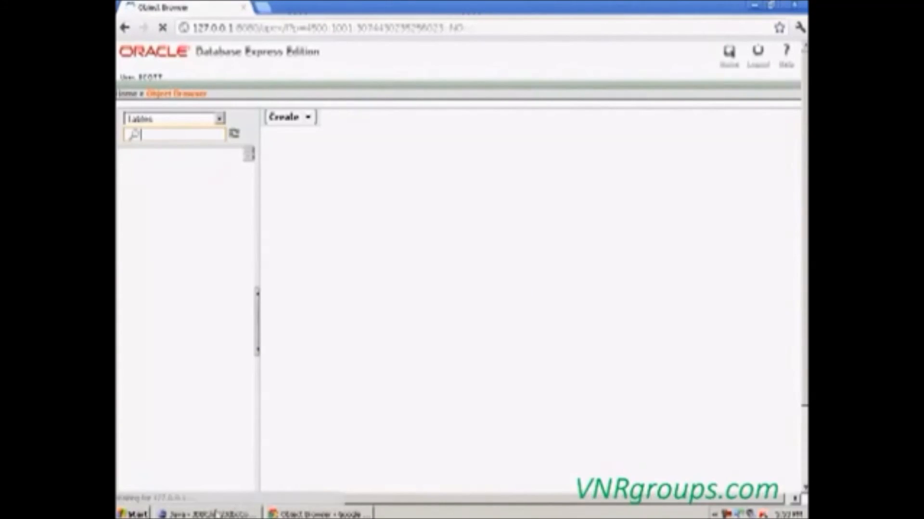
{"action": "left_click", "coordinate": [193, 512]}
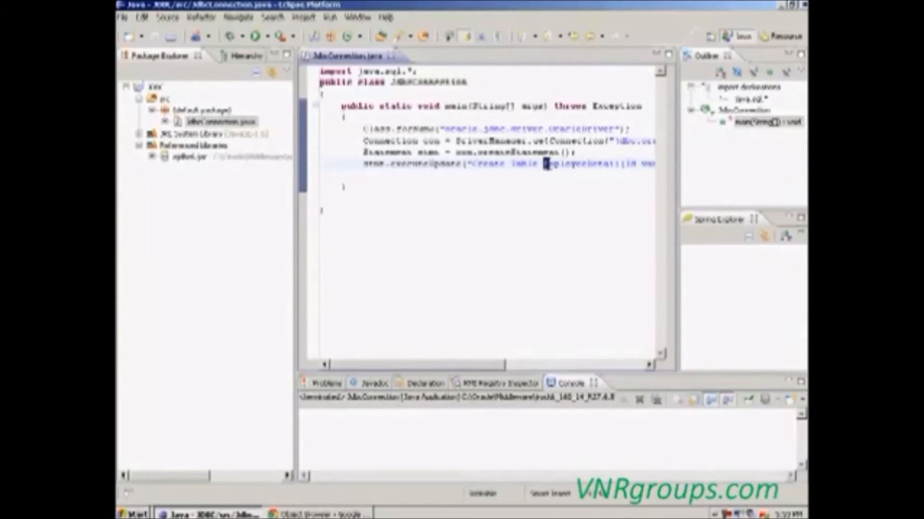
Step: Check the table name in the code, then view EMPLOYEEDETAIL's columns and empty data in Object Browser
{"action": "double_click", "coordinate": [580, 164]}
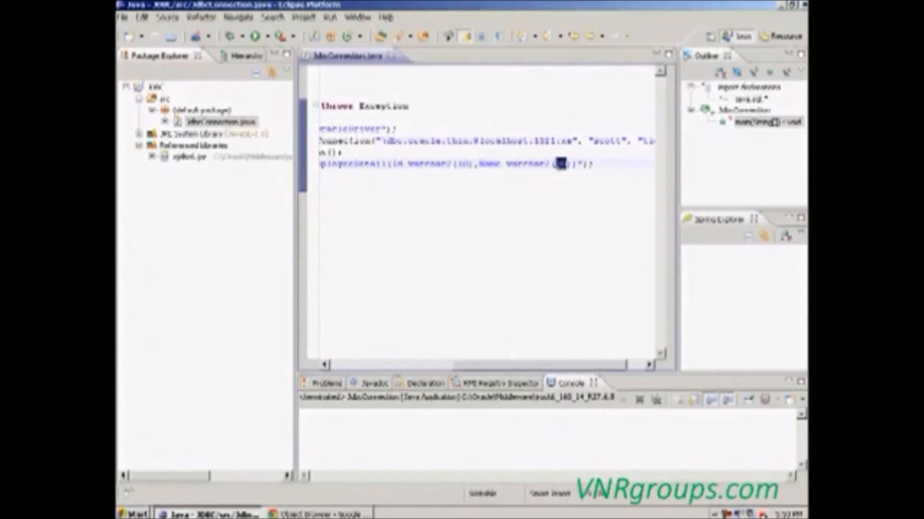
{"action": "left_click", "coordinate": [318, 513]}
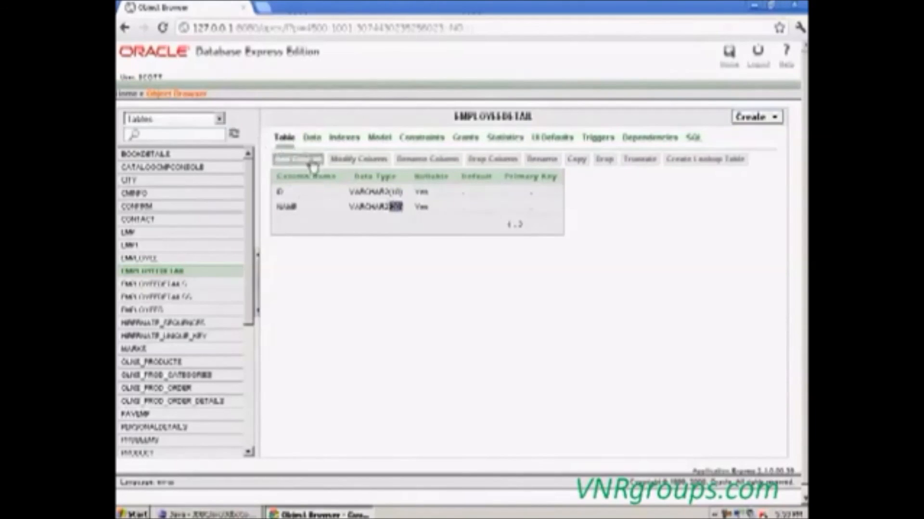
{"action": "left_click", "coordinate": [311, 137]}
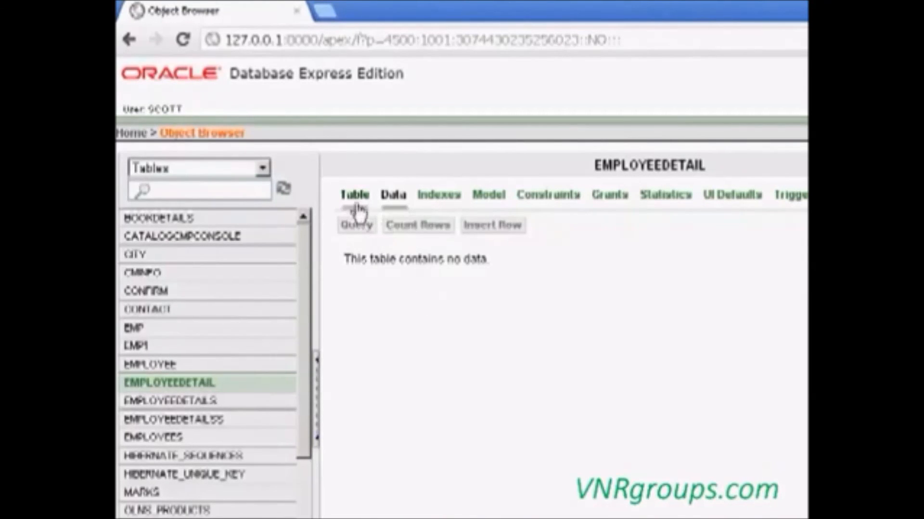
Step: Return to the table's column definitions and the Eclipse JdbcConnection source with its Create Table statement
{"action": "left_click", "coordinate": [353, 194]}
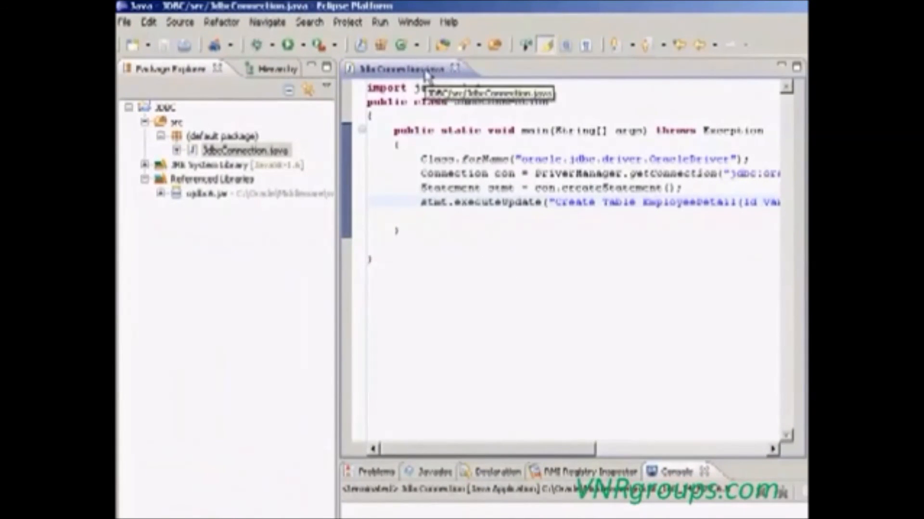
{"action": "mouse_move", "coordinate": [482, 269]}
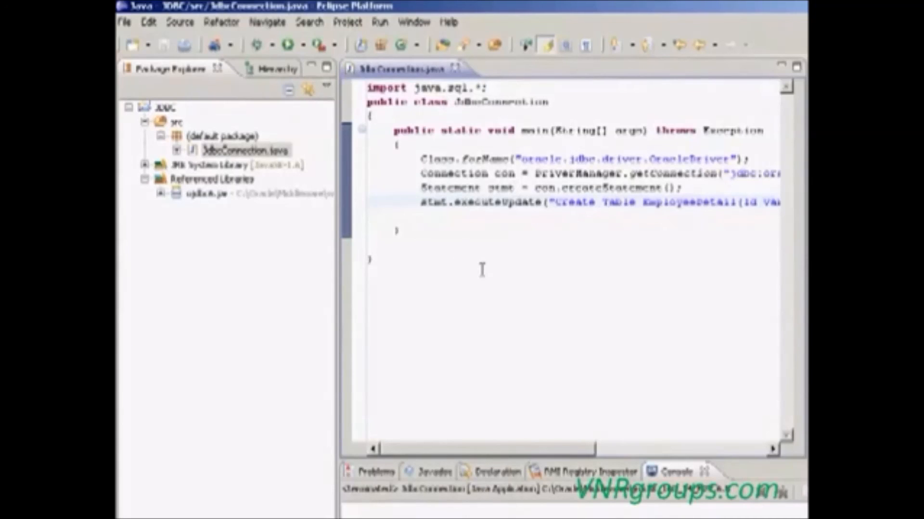